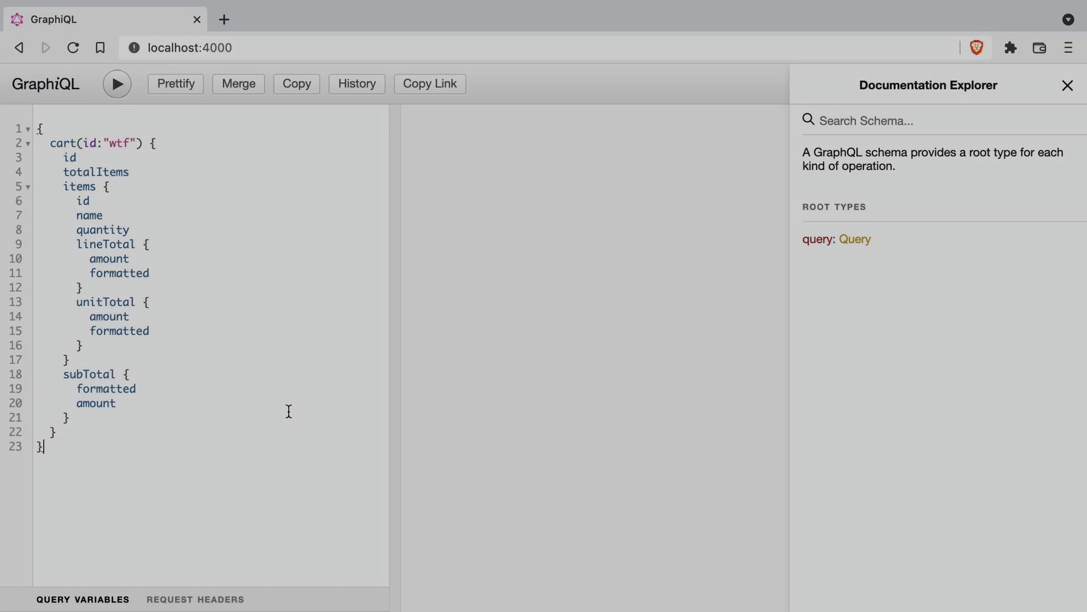
Browse the Query, Cart, CartItem and Money types in the Documentation Explorer.
click(855, 239)
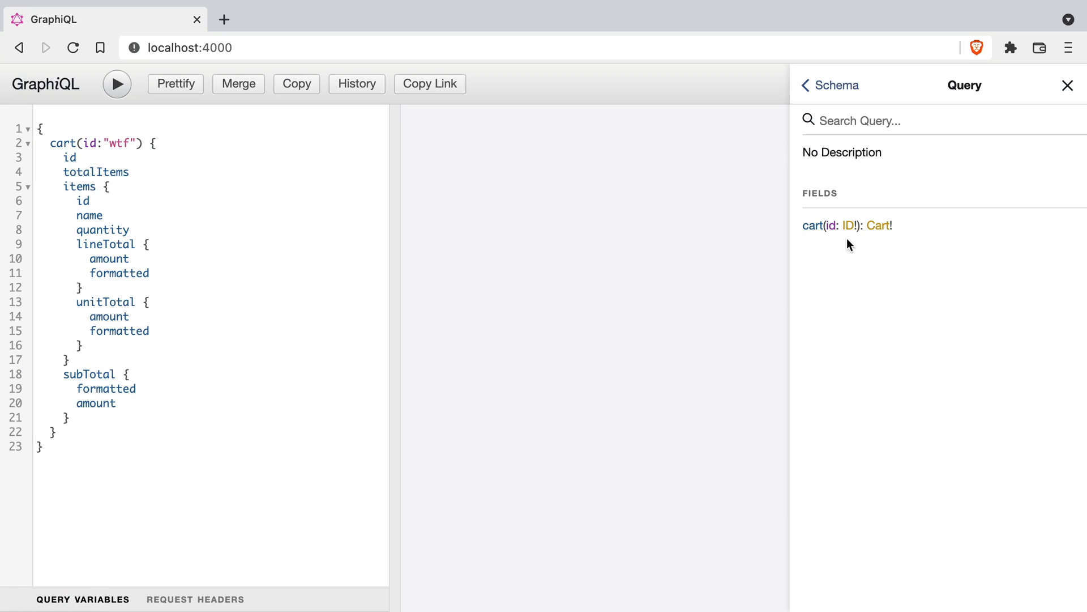
click(879, 224)
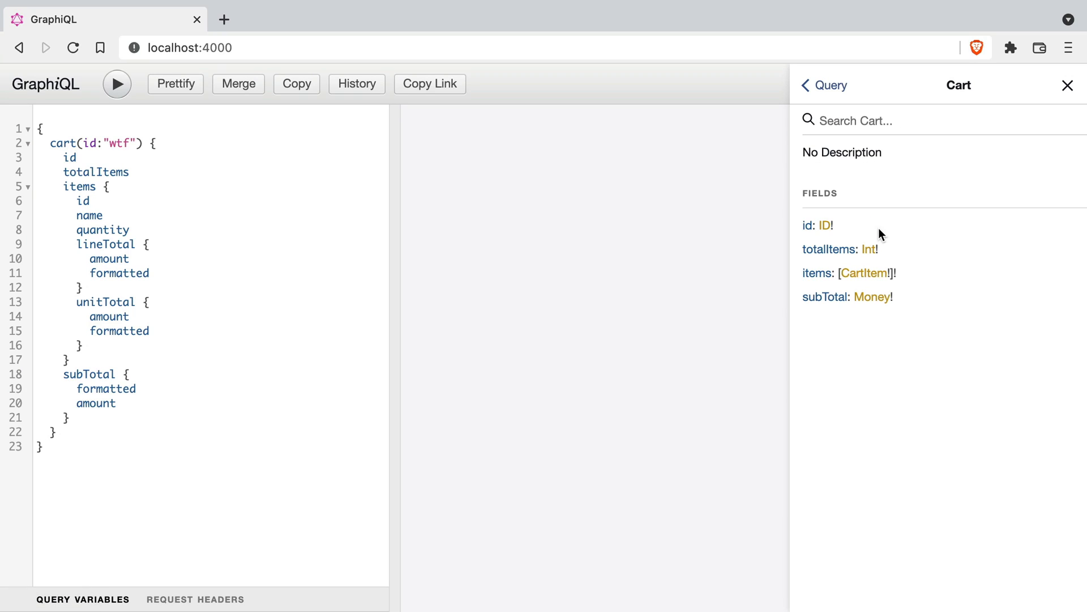
mouse_move(863, 273)
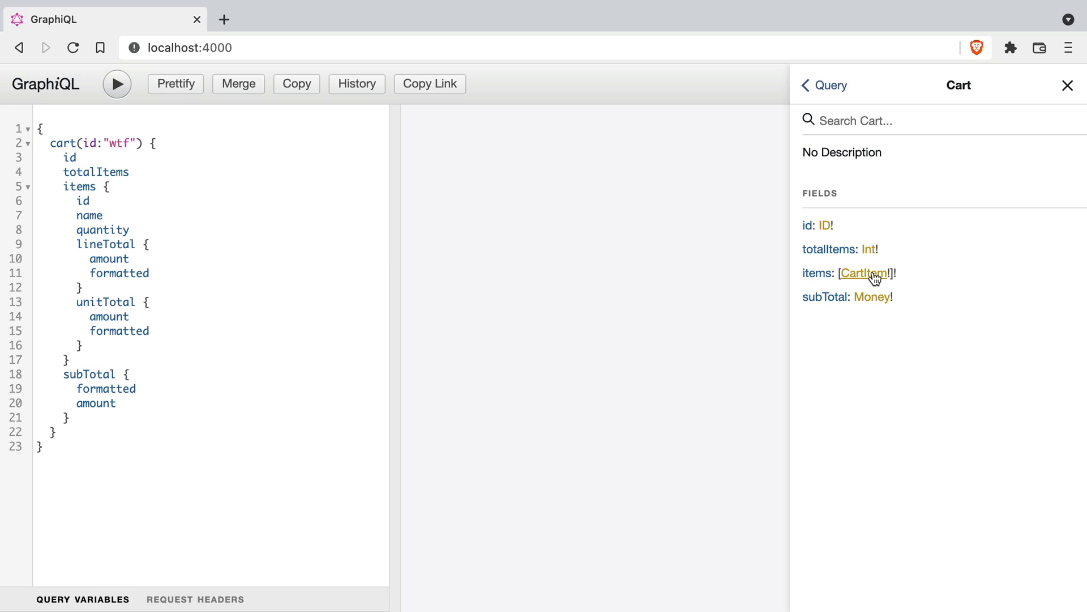
click(863, 273)
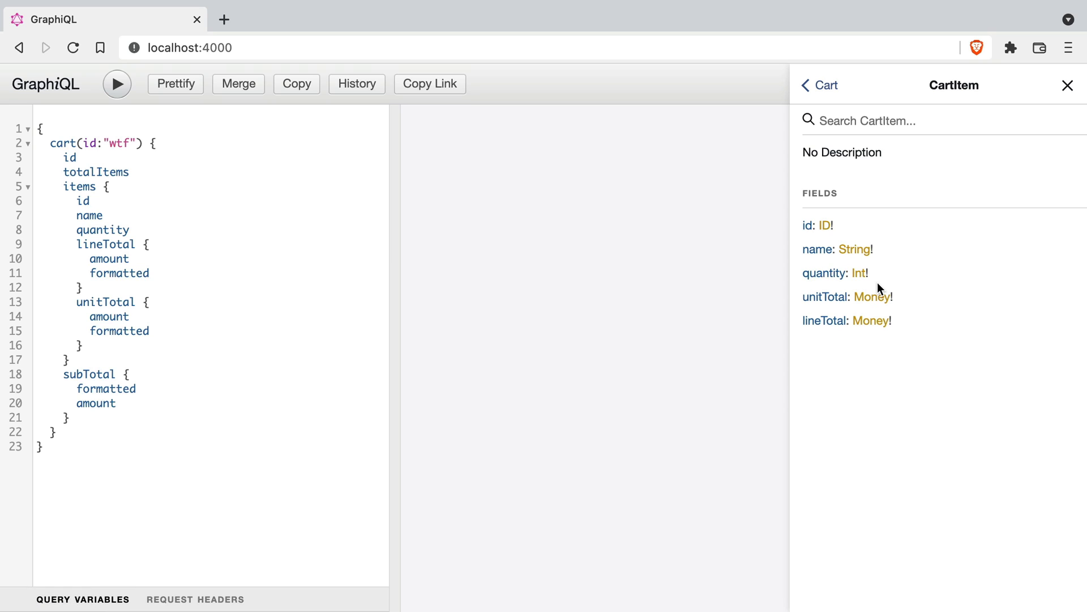
click(873, 297)
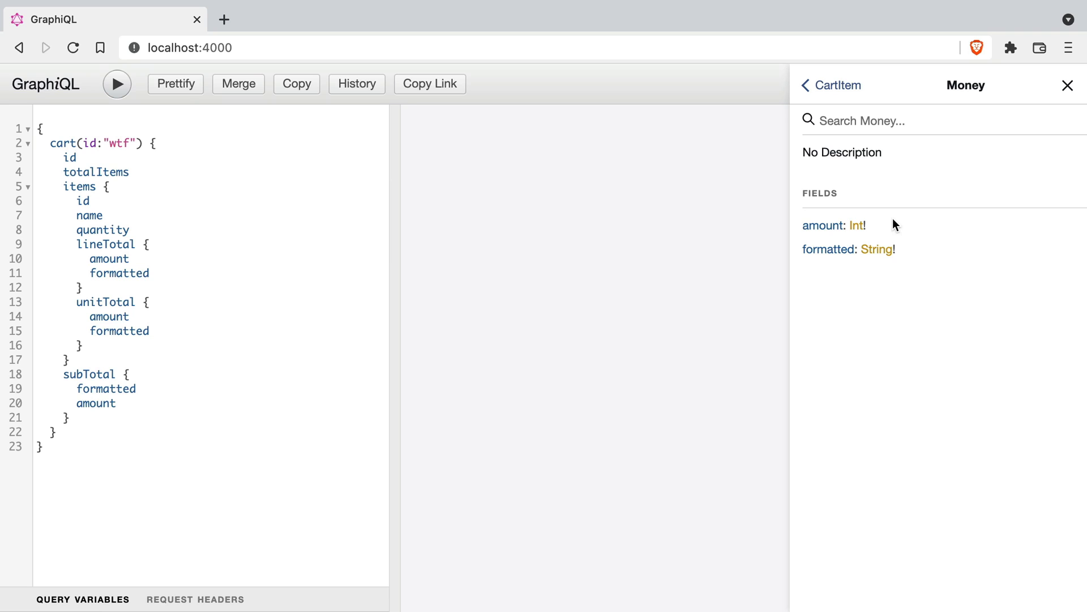
Close the Docs panel, leaving the cart query in the editor.
click(836, 85)
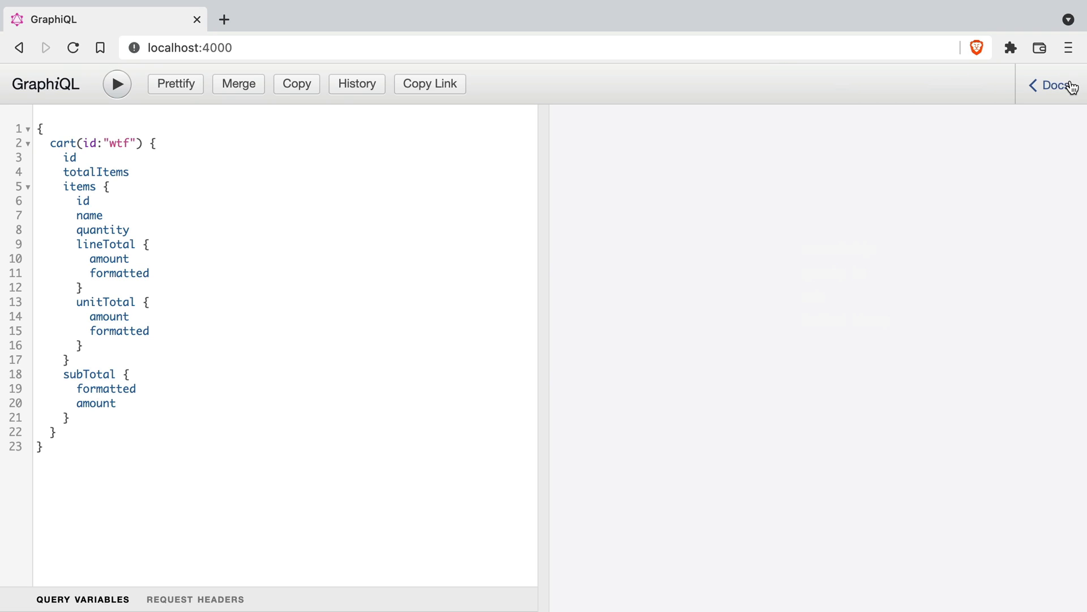
click(116, 84)
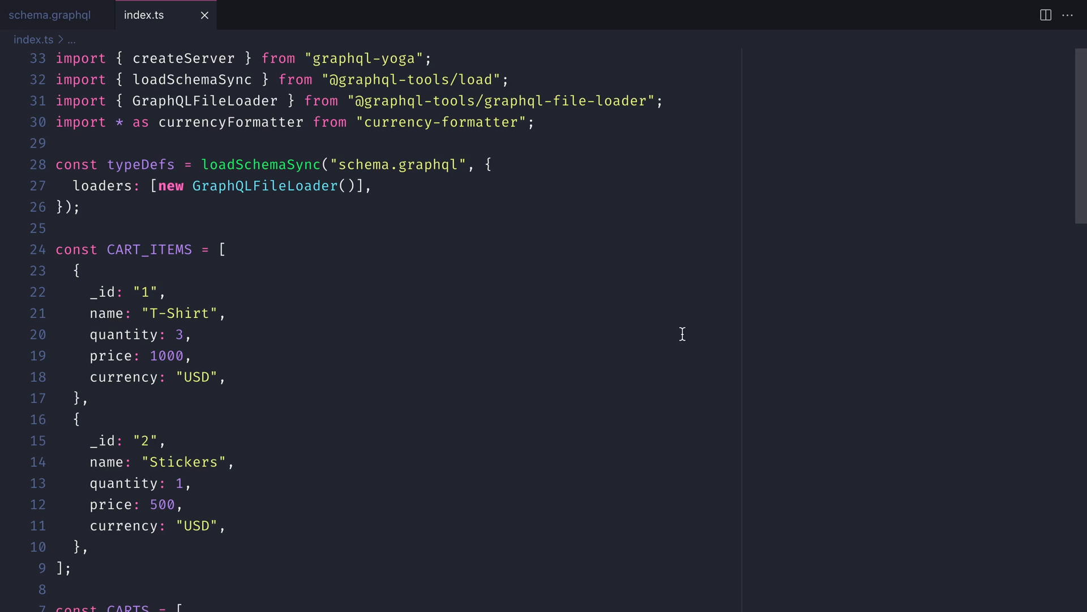
scroll(down, 3)
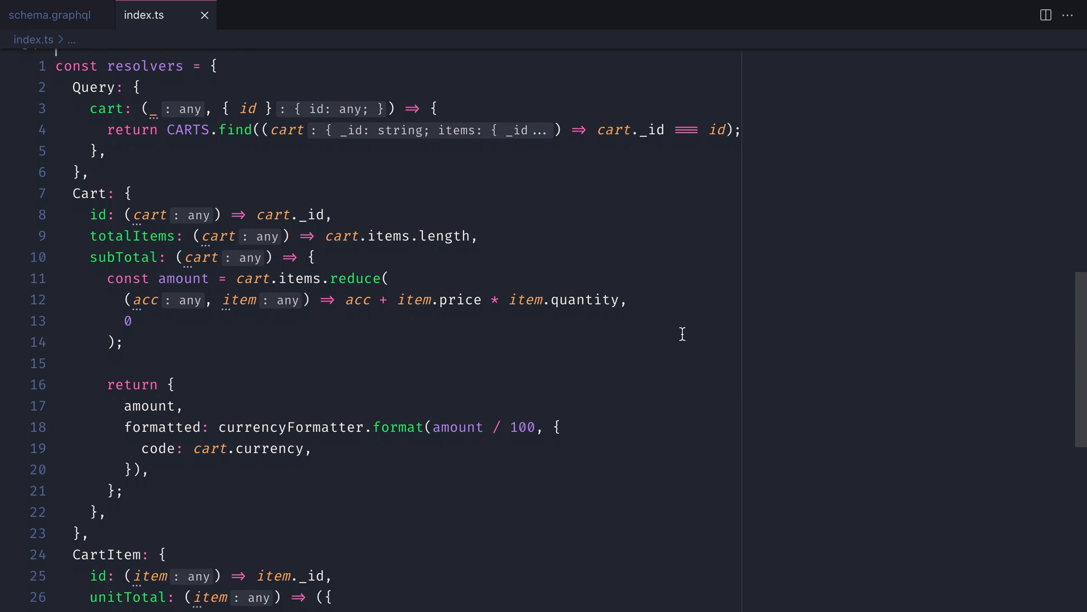
scroll(down, 3)
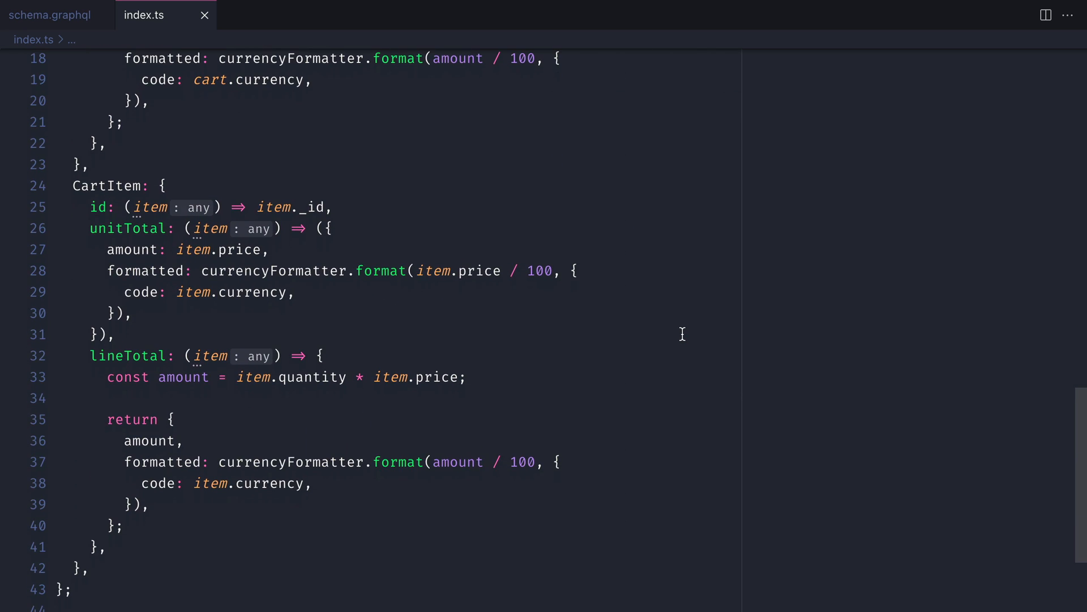
scroll(down, 3)
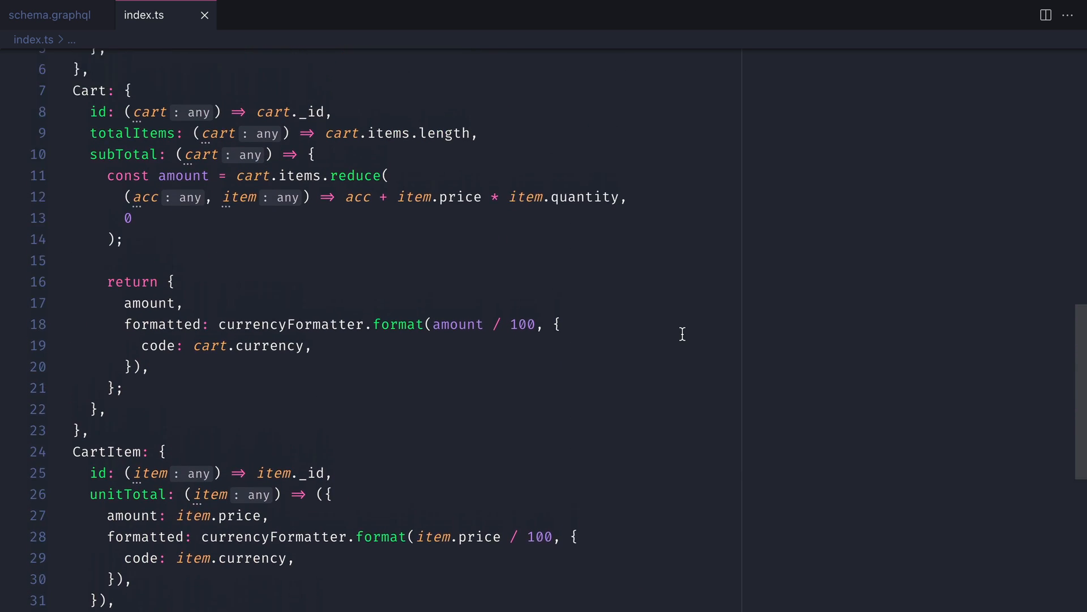
click(49, 15)
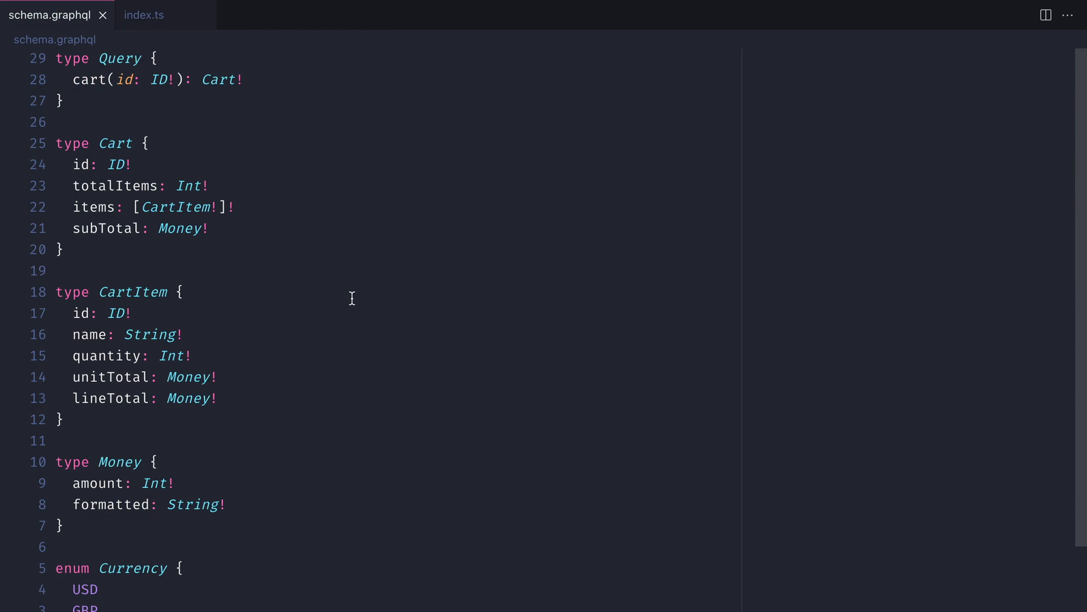
scroll(down, 3)
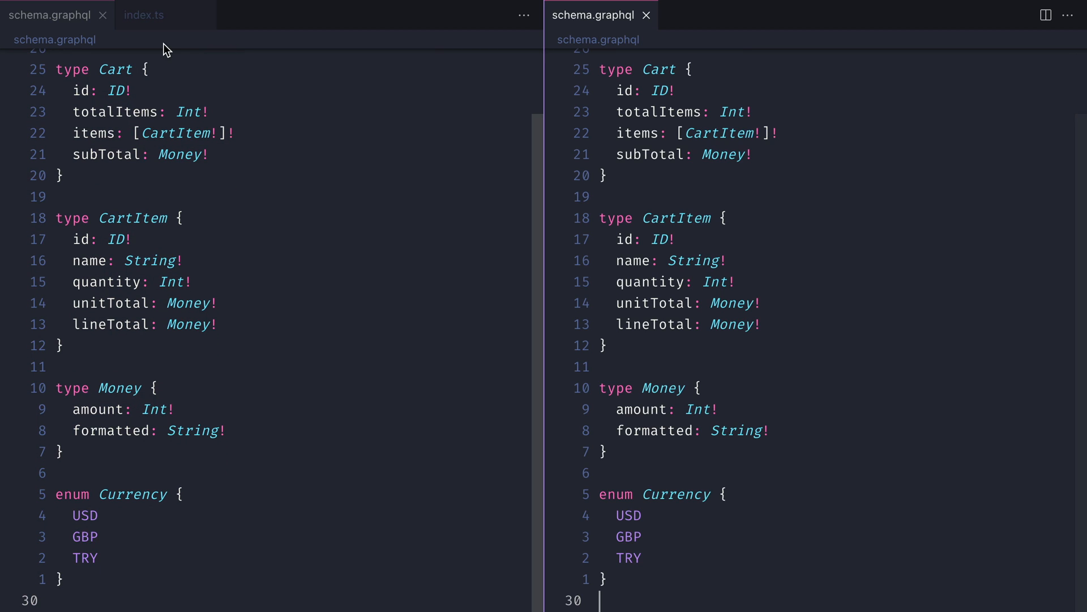
click(144, 14)
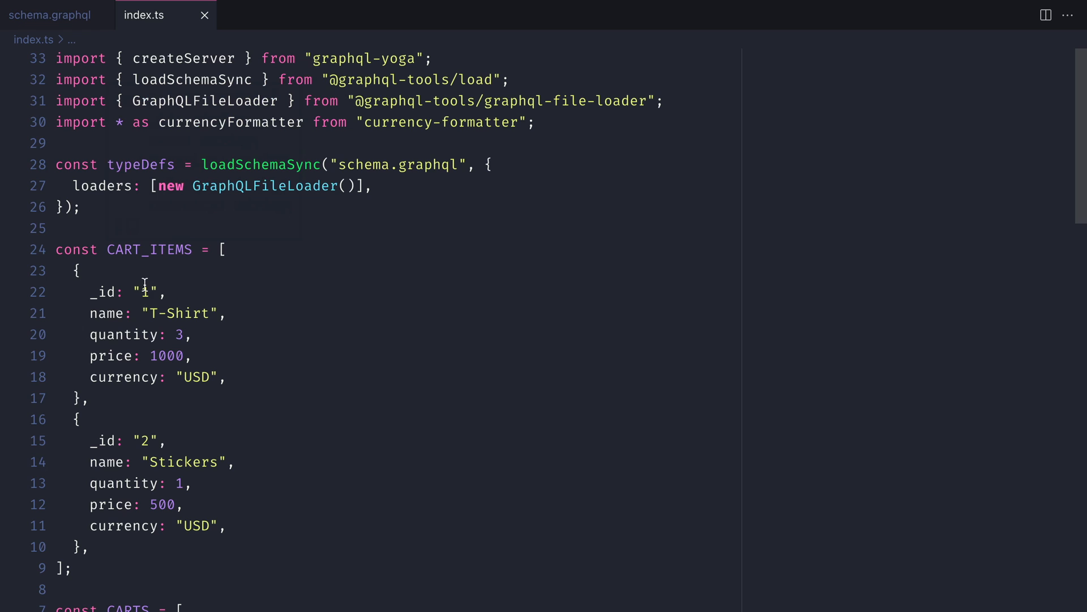
Undo the stray edit to the first item's id and move down to the cart resolver.
text(true)
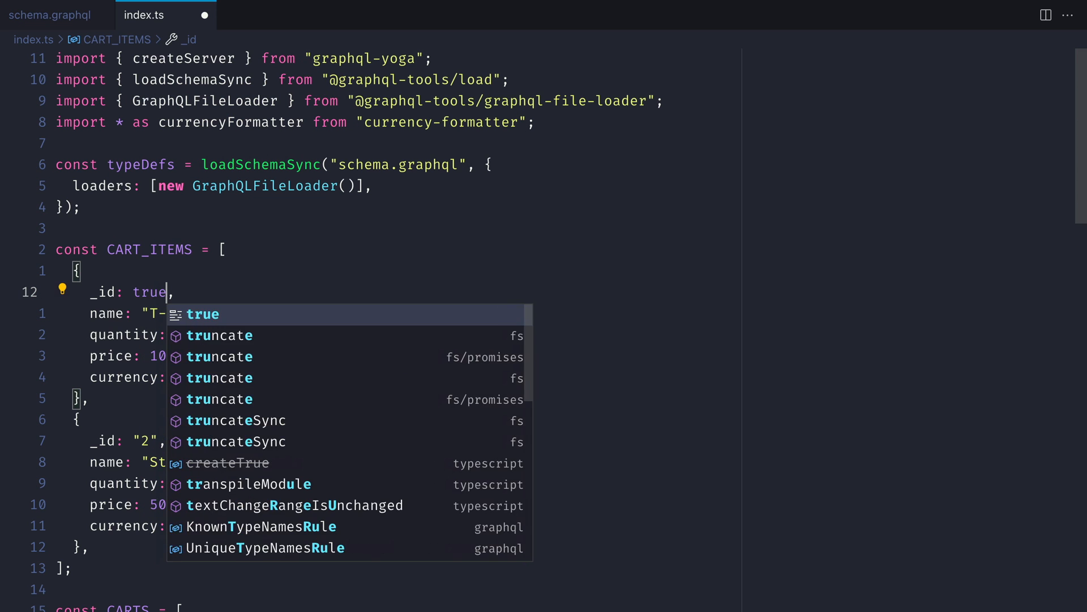
key(Escape)
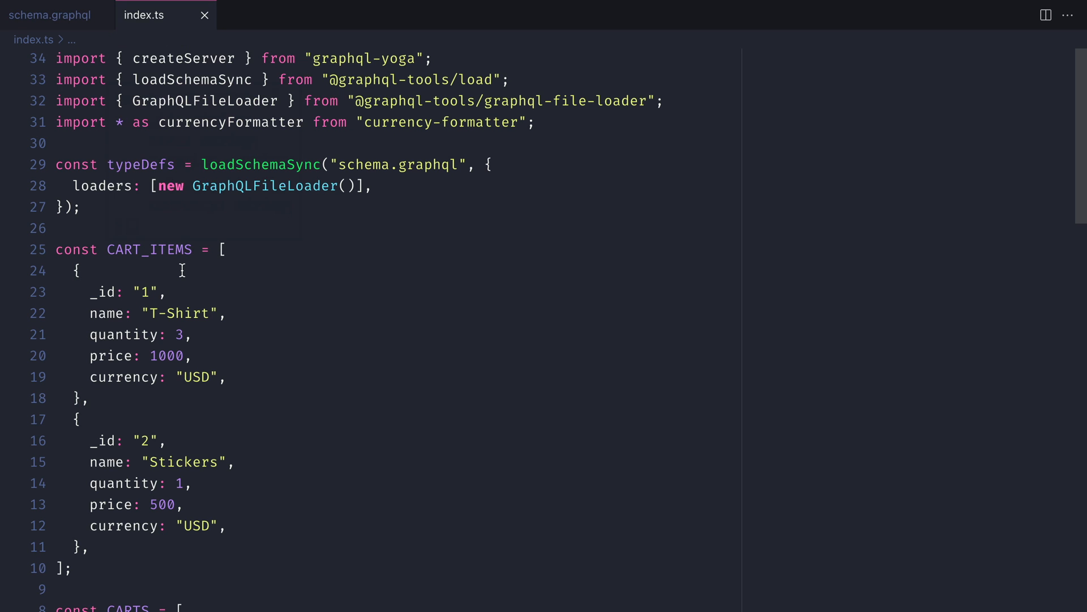
scroll(down, 3)
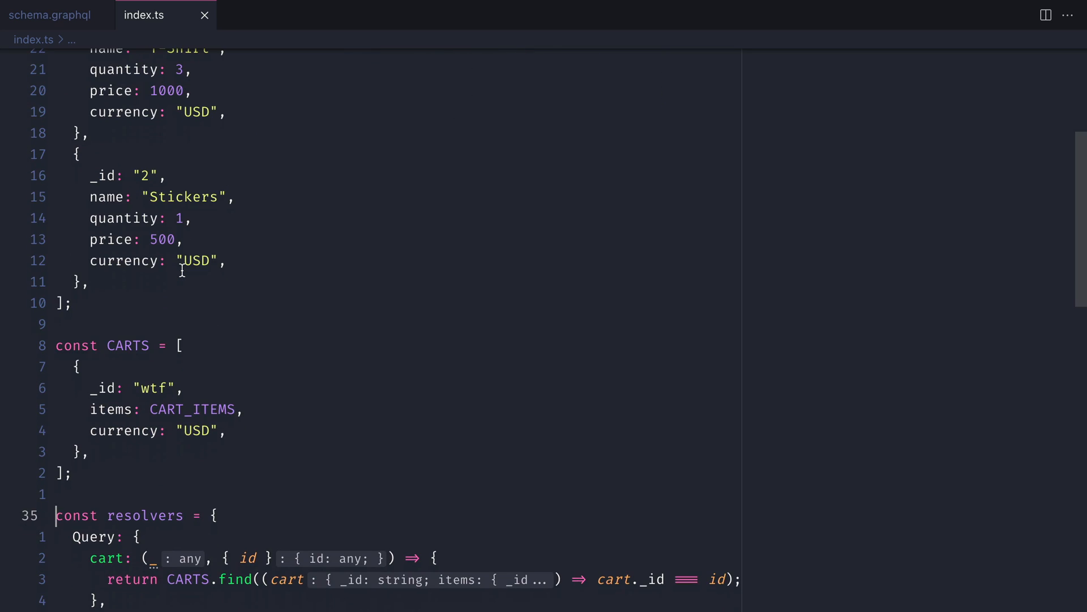
scroll(down, 3)
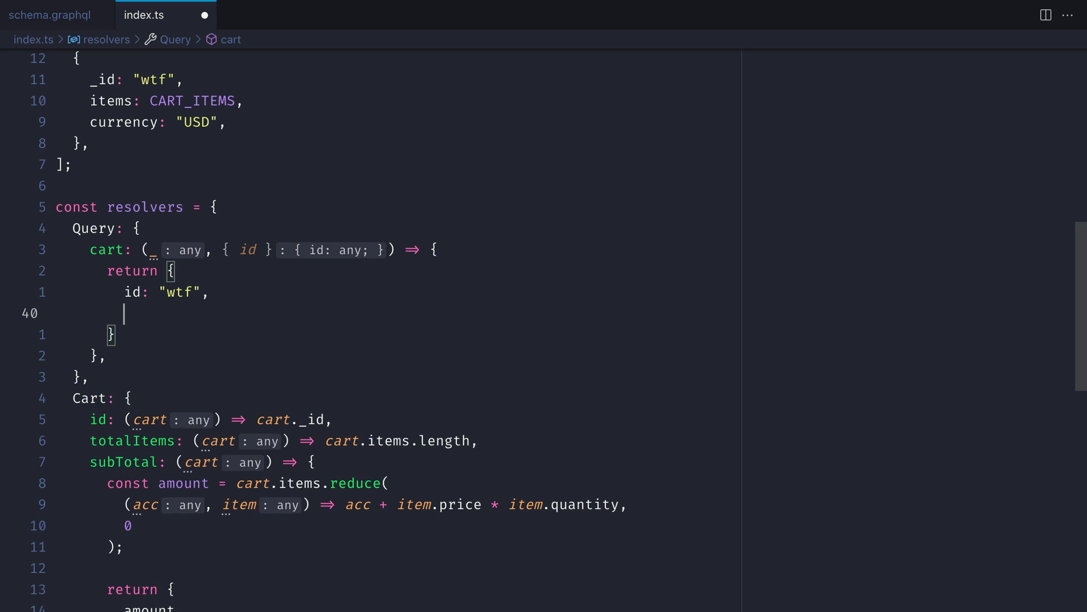
Make the cart resolver return a hard-coded object with id and totalItems: true.
text(C)
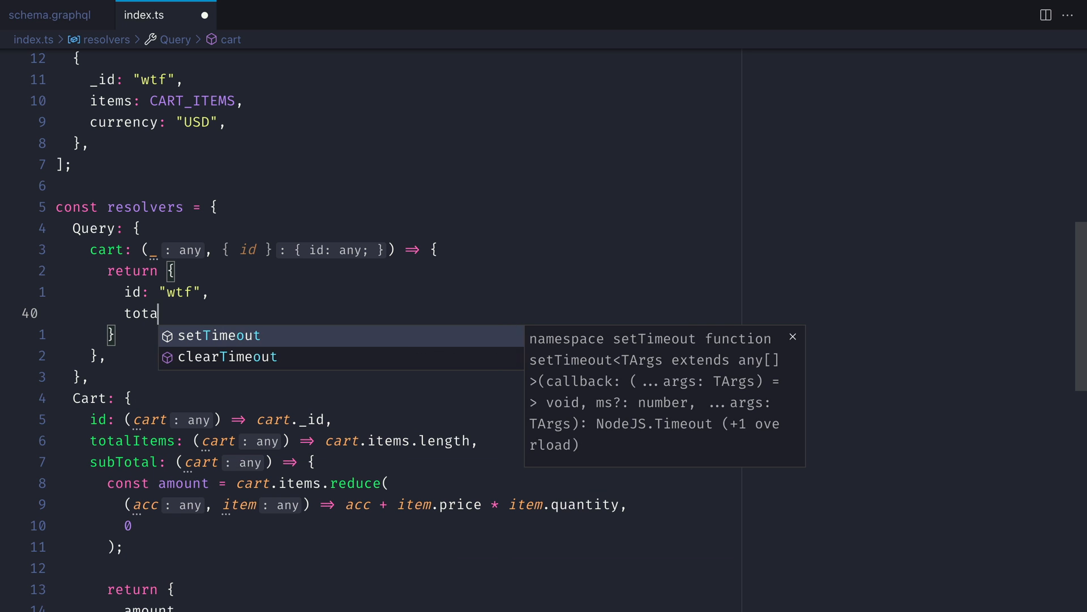
text(lItems: true,)
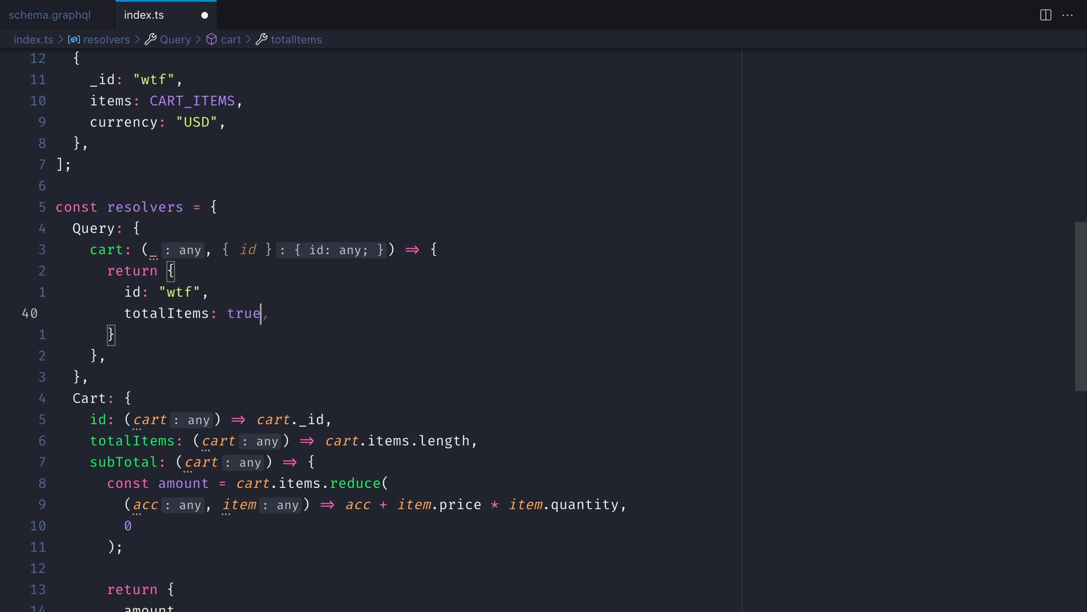
click(116, 84)
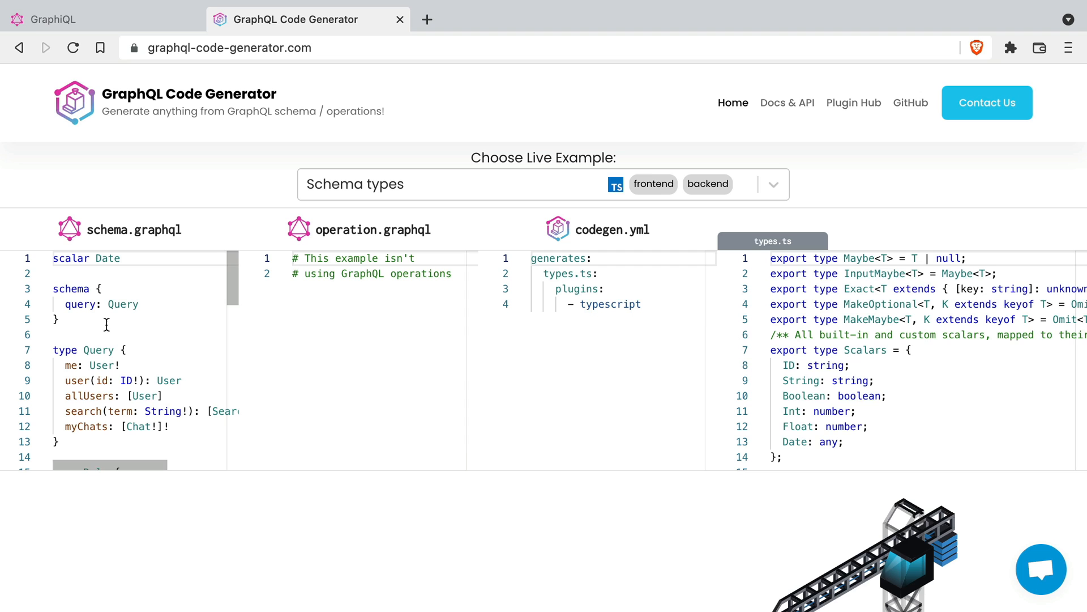
Switch the GraphQL Code Generator live example to Resolvers Signature and review its resolvers.ts output.
scroll(down, 3)
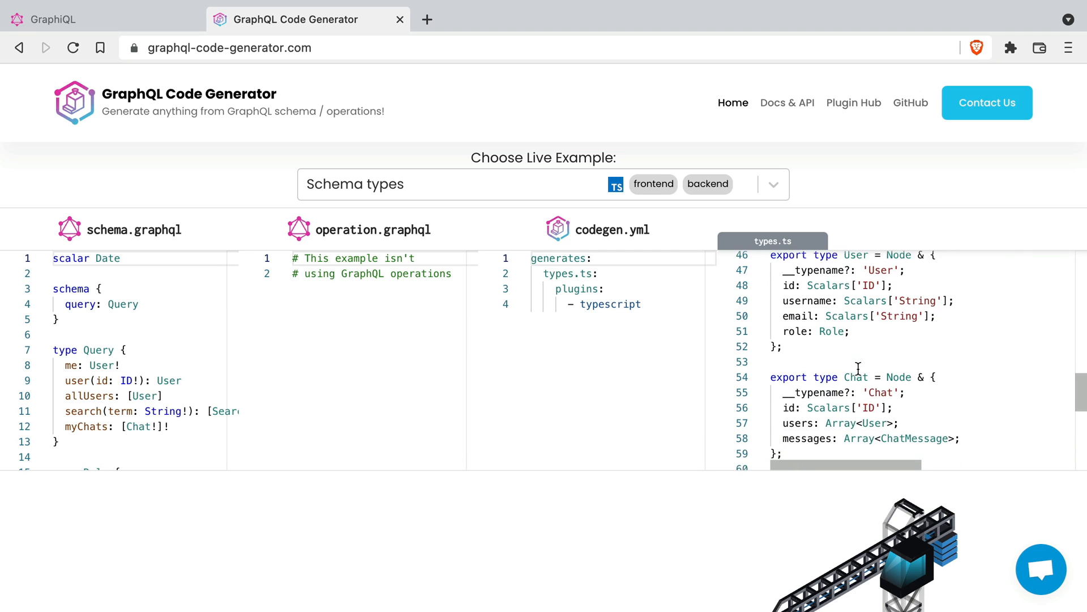
click(770, 183)
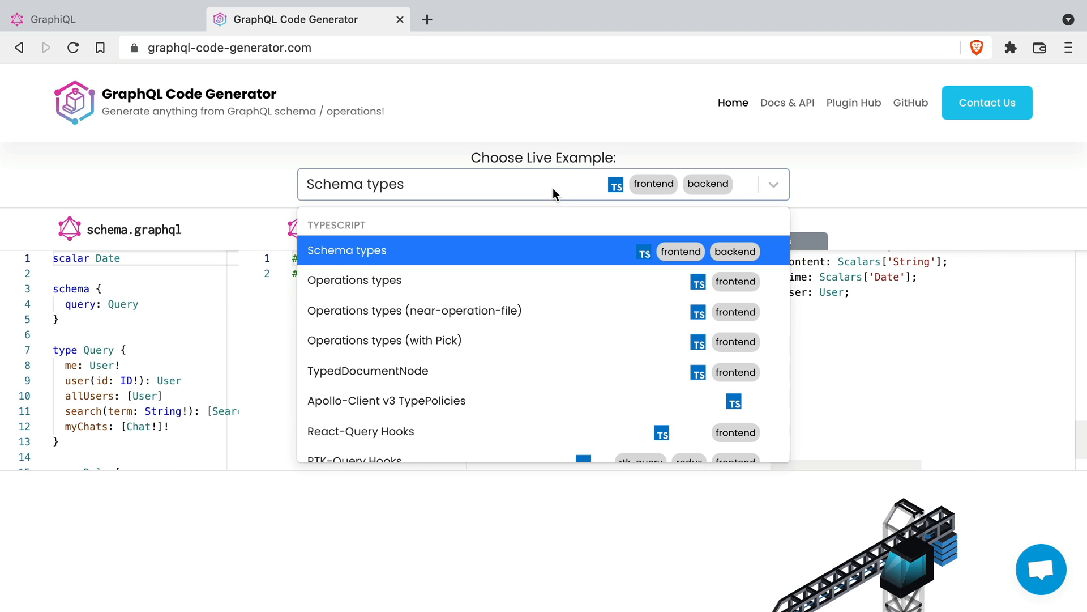
scroll(down, 3)
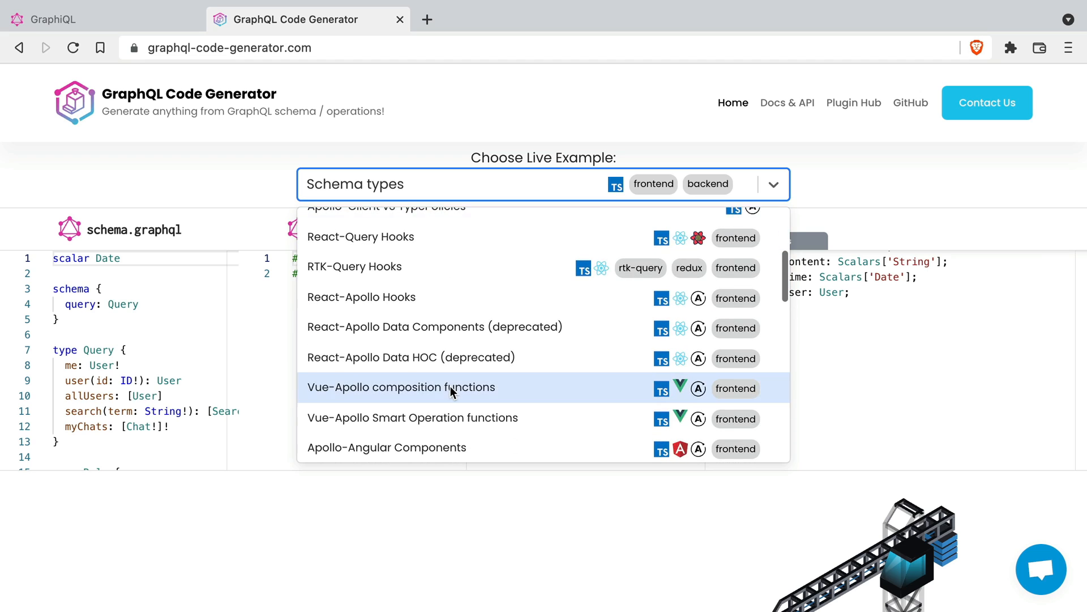
scroll(down, 3)
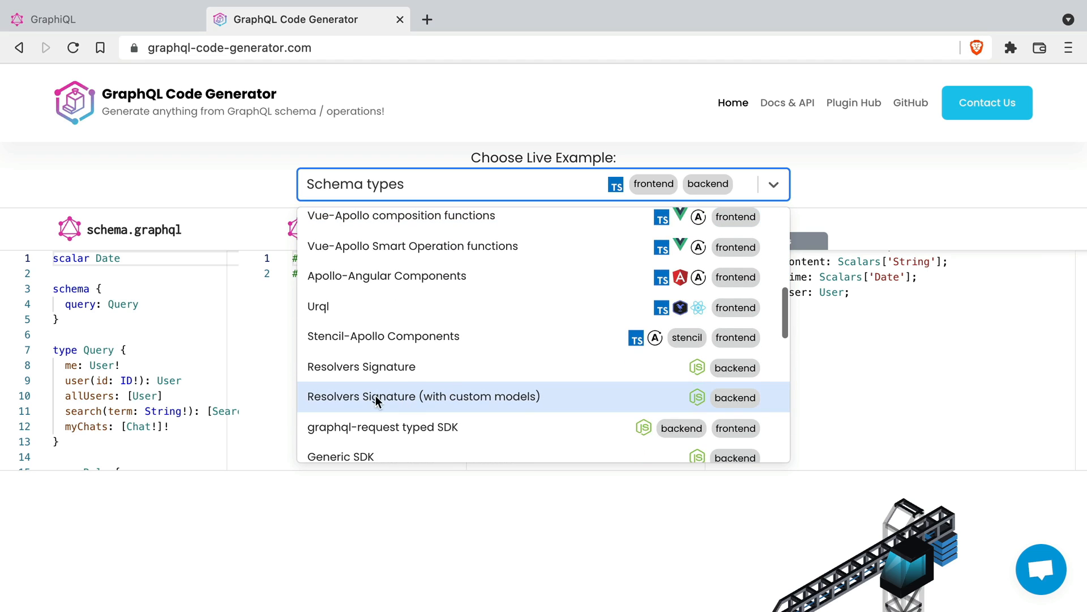
click(362, 366)
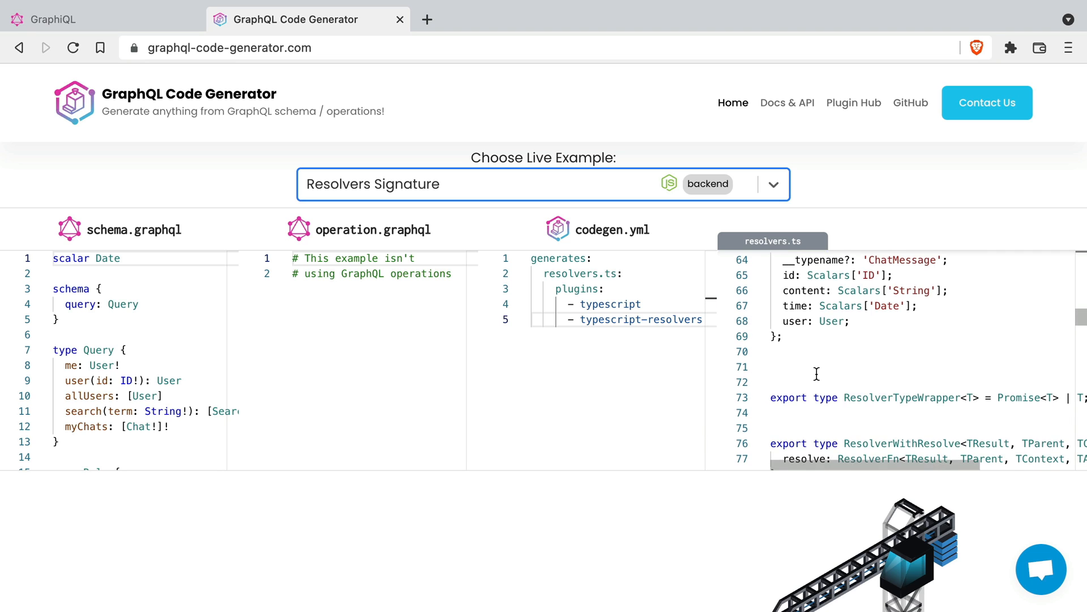
scroll(down, 3)
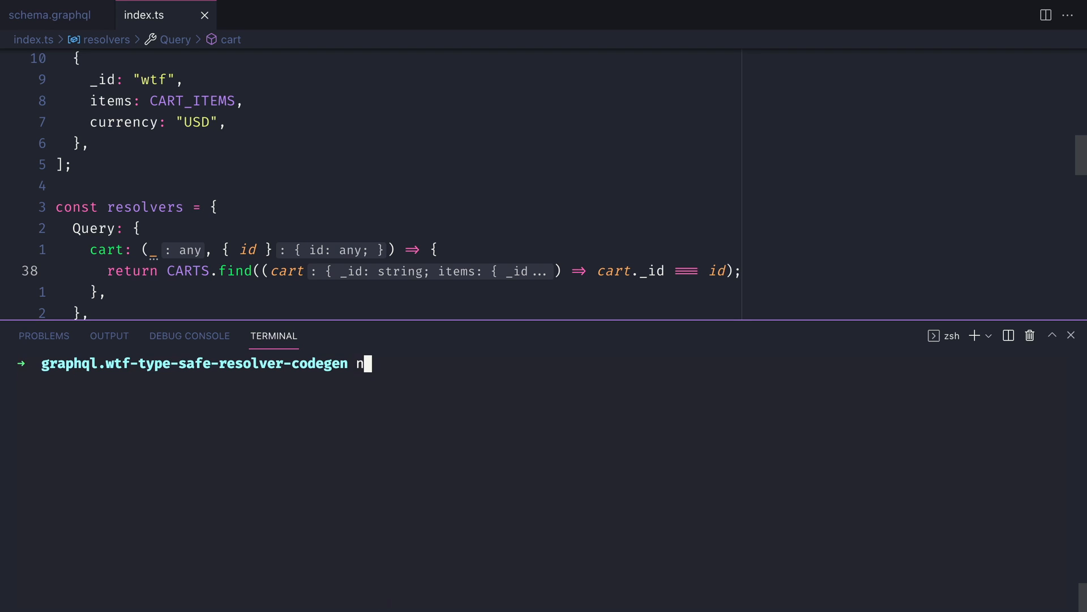
text(pm i -E -D @graphql-codegen/cli)
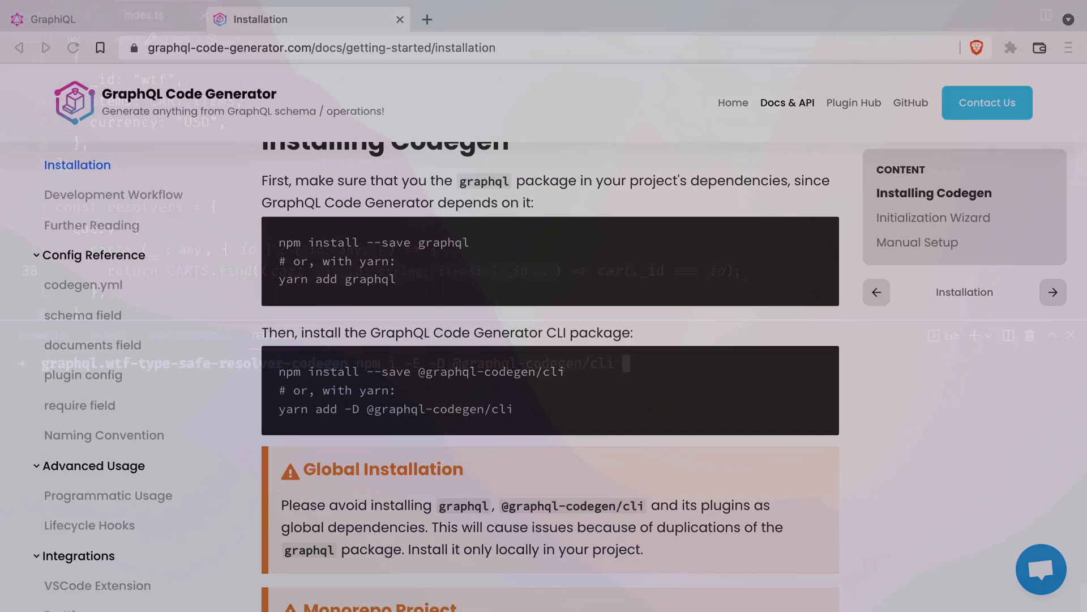
click(854, 102)
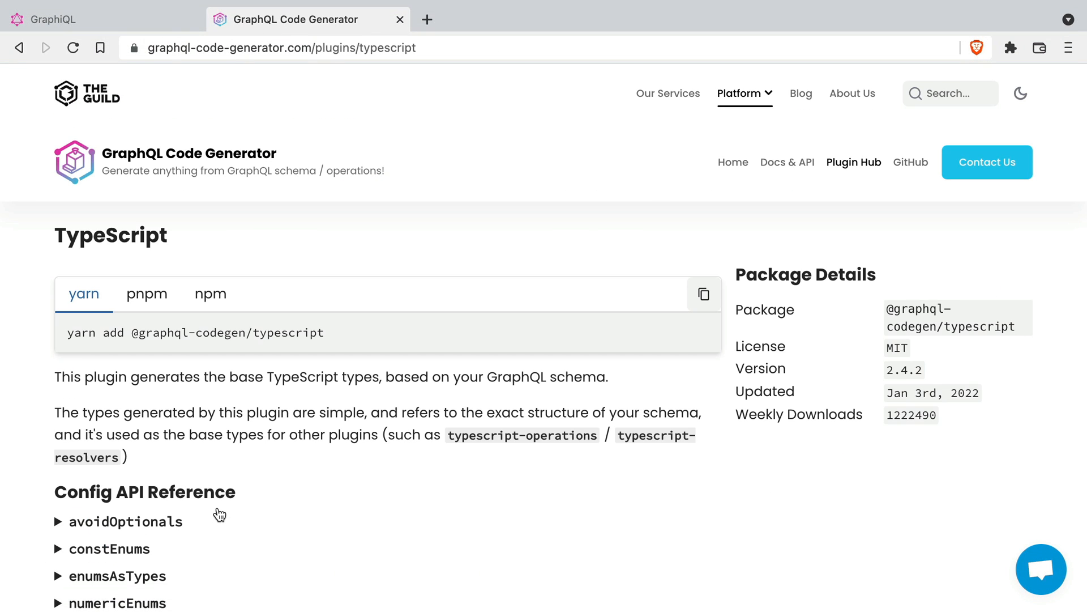
scroll(down, 3)
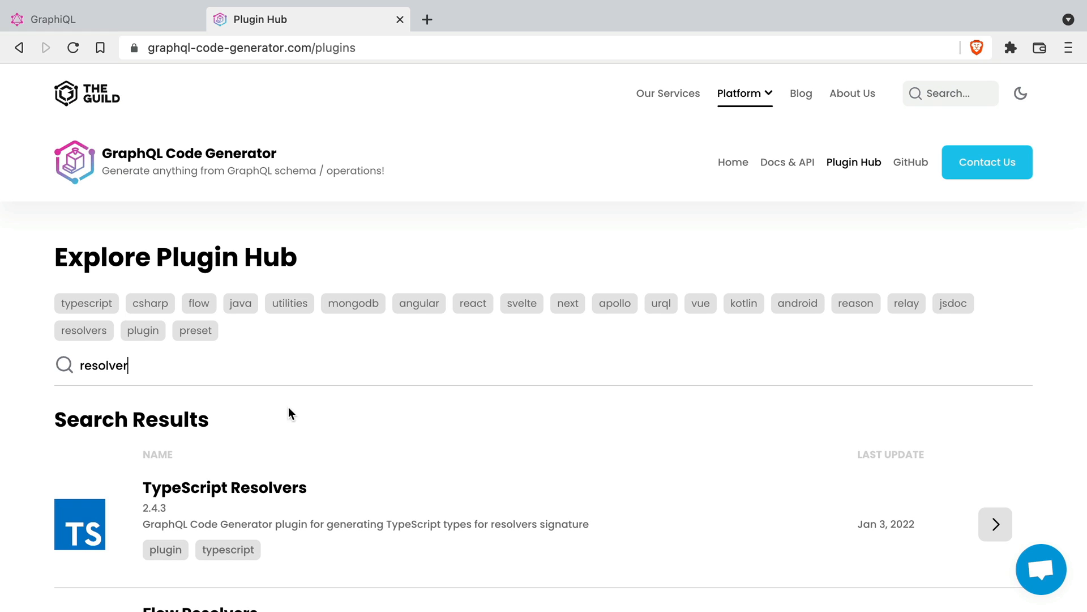
click(224, 487)
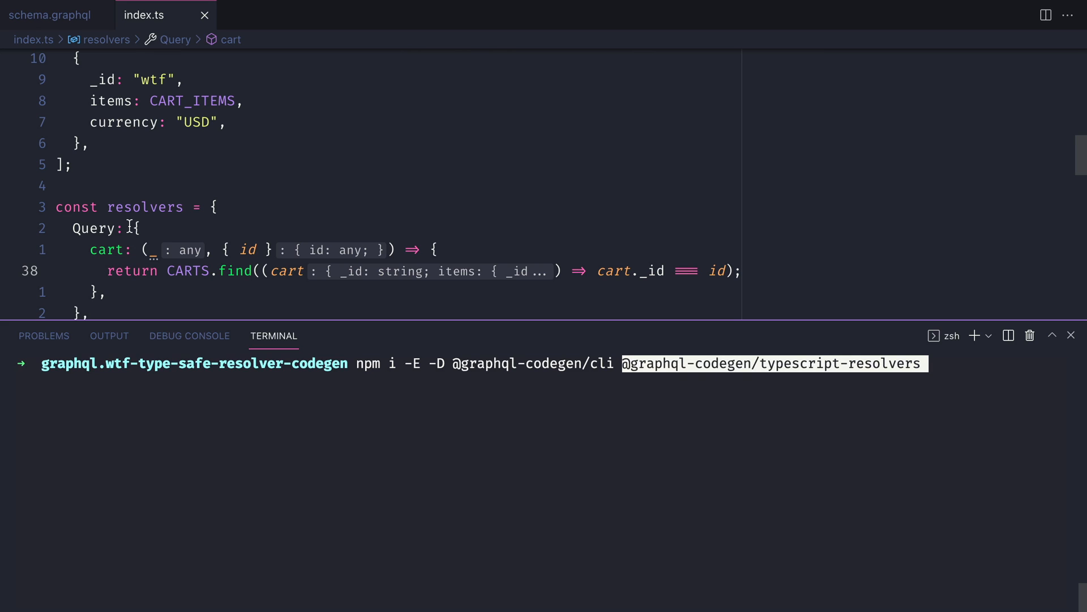
text(@graphql-codegen/typescript)
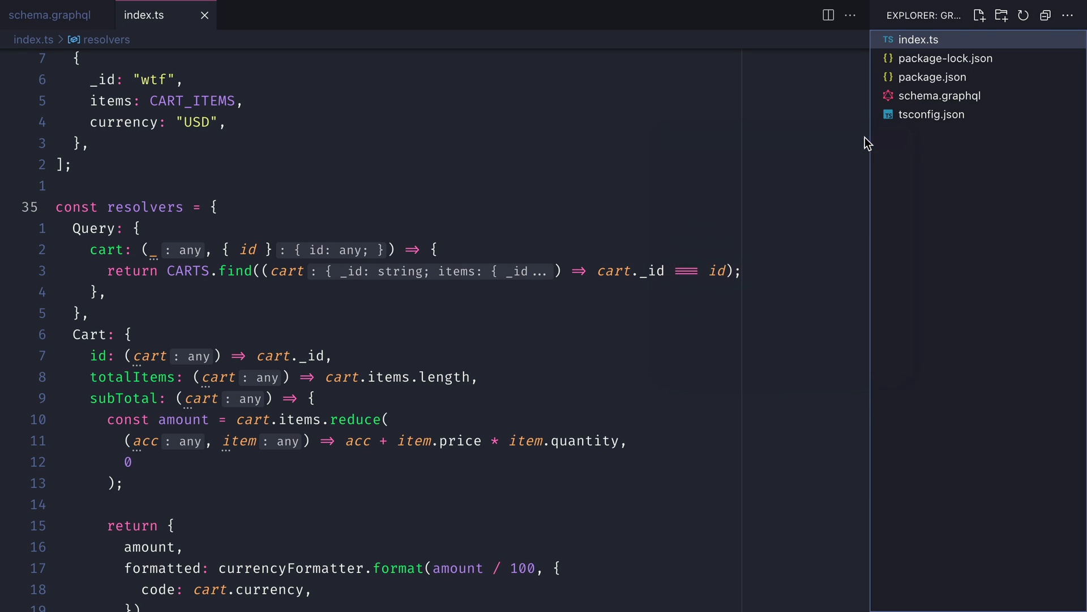
Write codegen.yml with schema: schema.graphql generating types.ts via the typescript and typescript-resolvers plugins.
text(code)
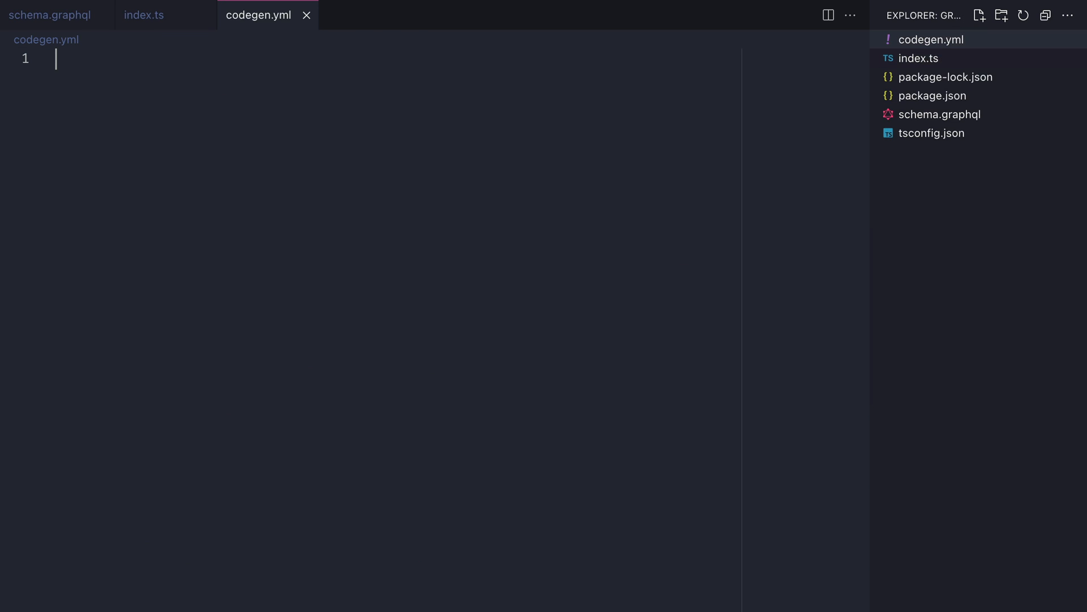
text(schema:)
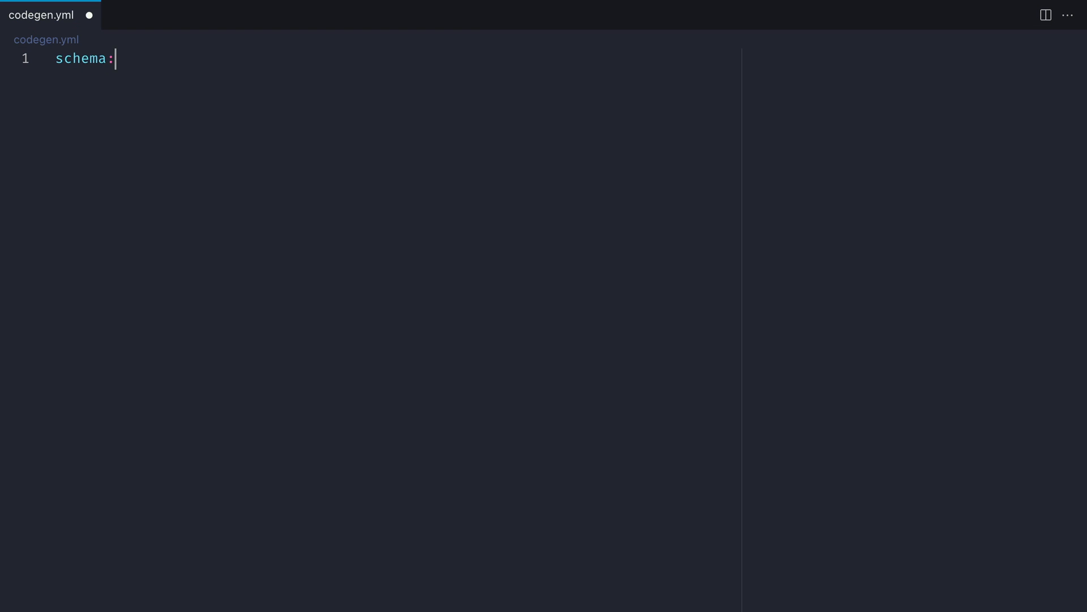
text(schema.graphql)
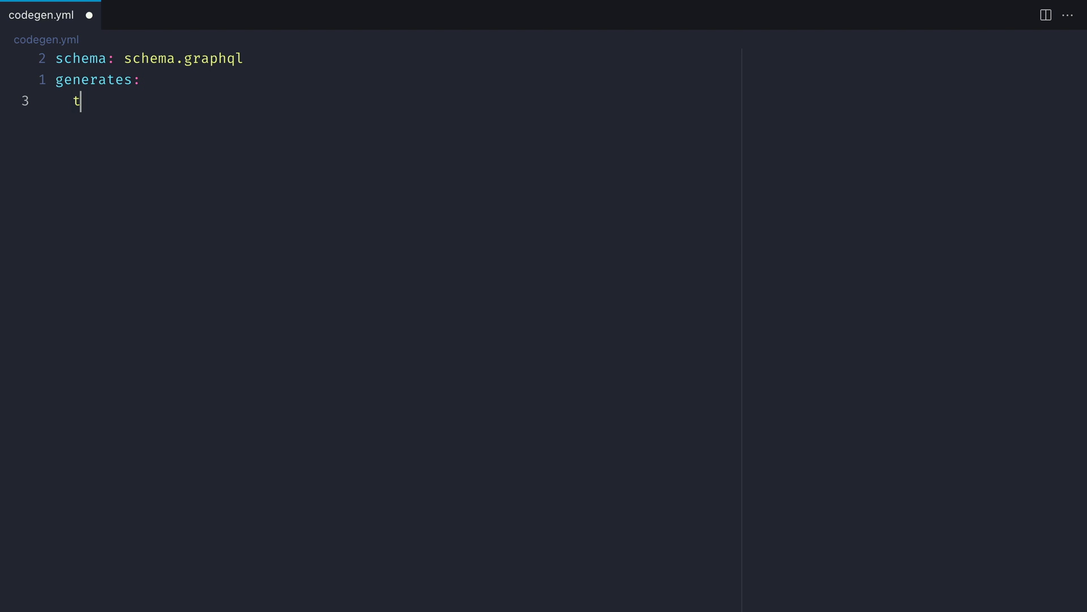
text(ypes.ts:)
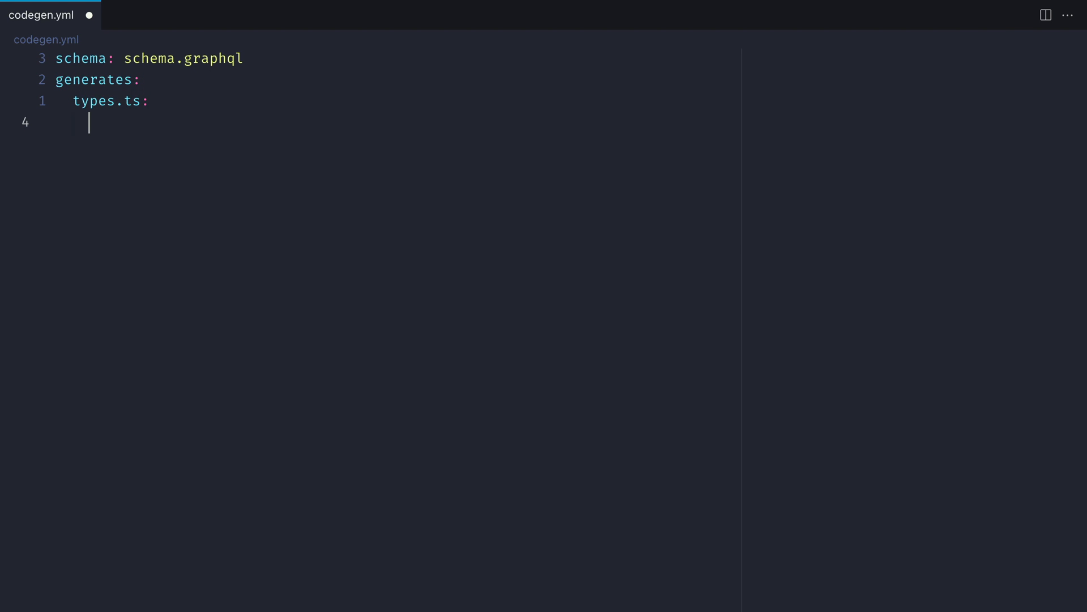
text(plugins:)
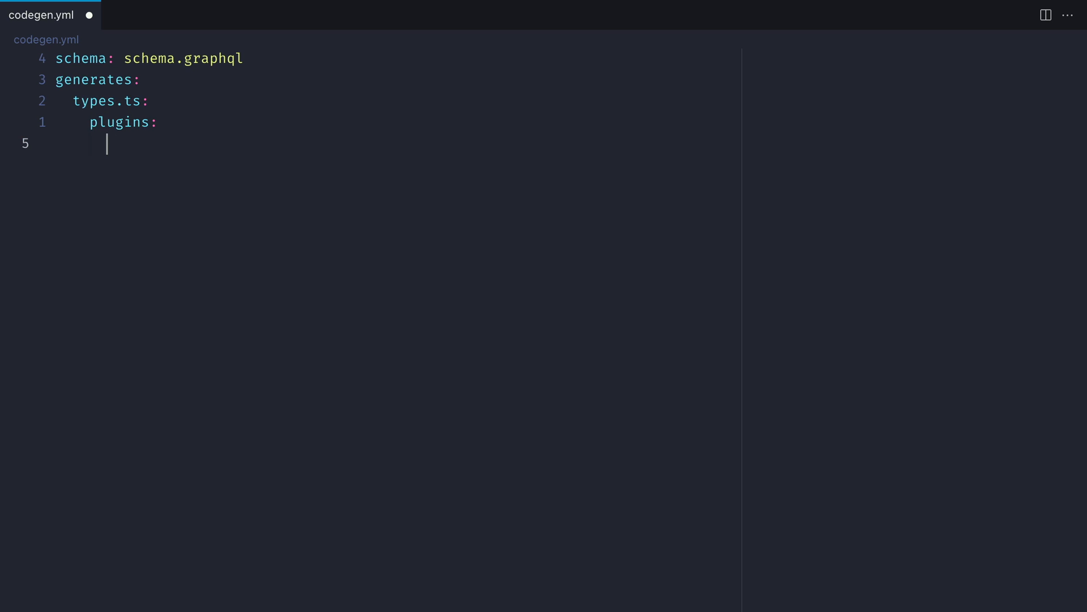
text(- "@graphql-codegen/typescript)
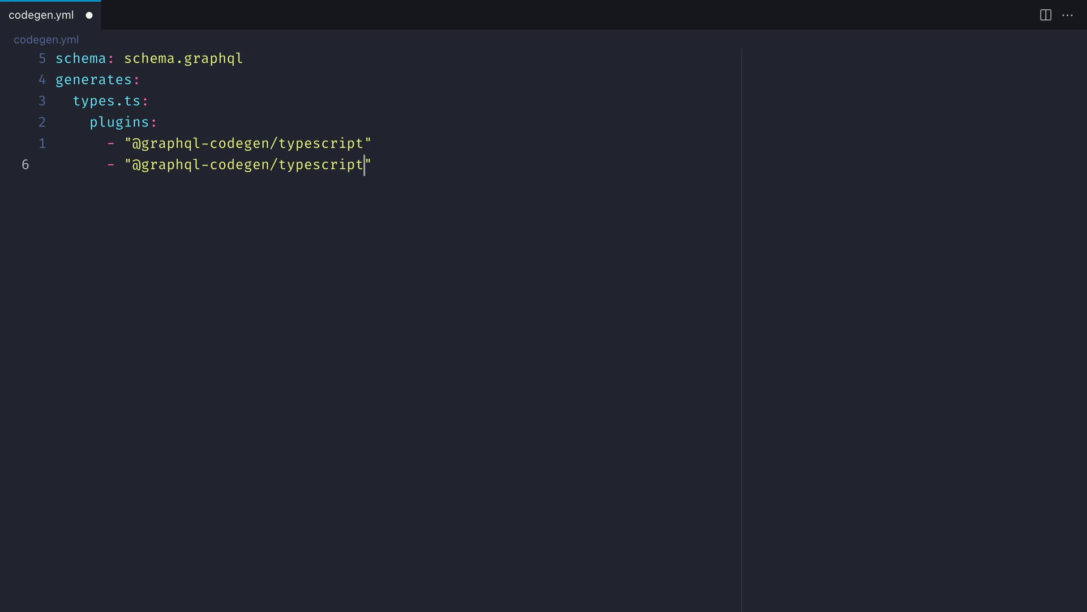
text(-resolvers)
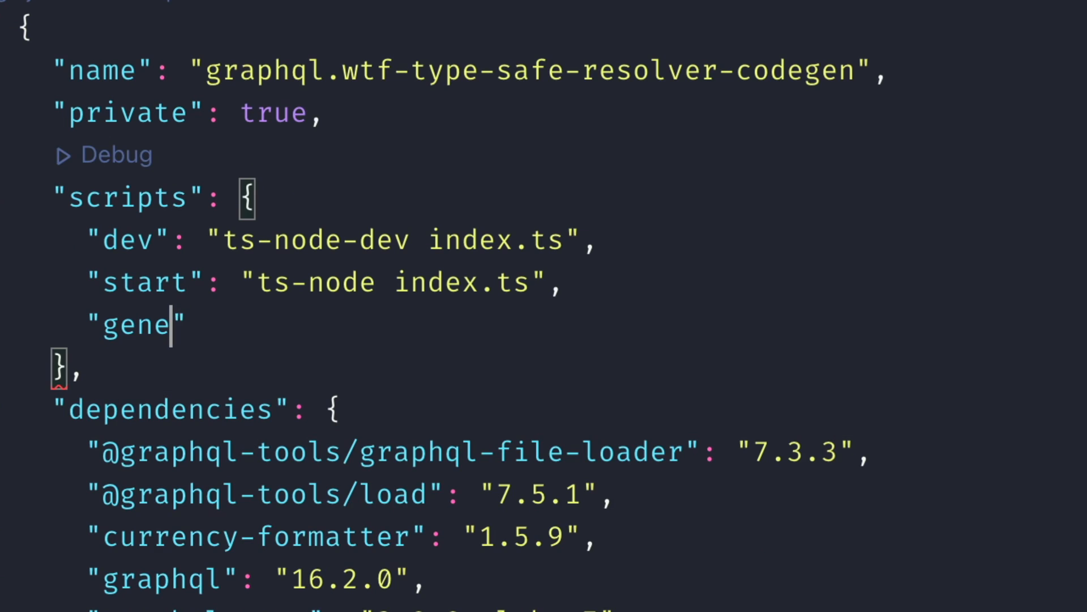
Add a "generate" script to package.json and begin the npm command in the terminal.
text(rate": "ts-node generate.ts",)
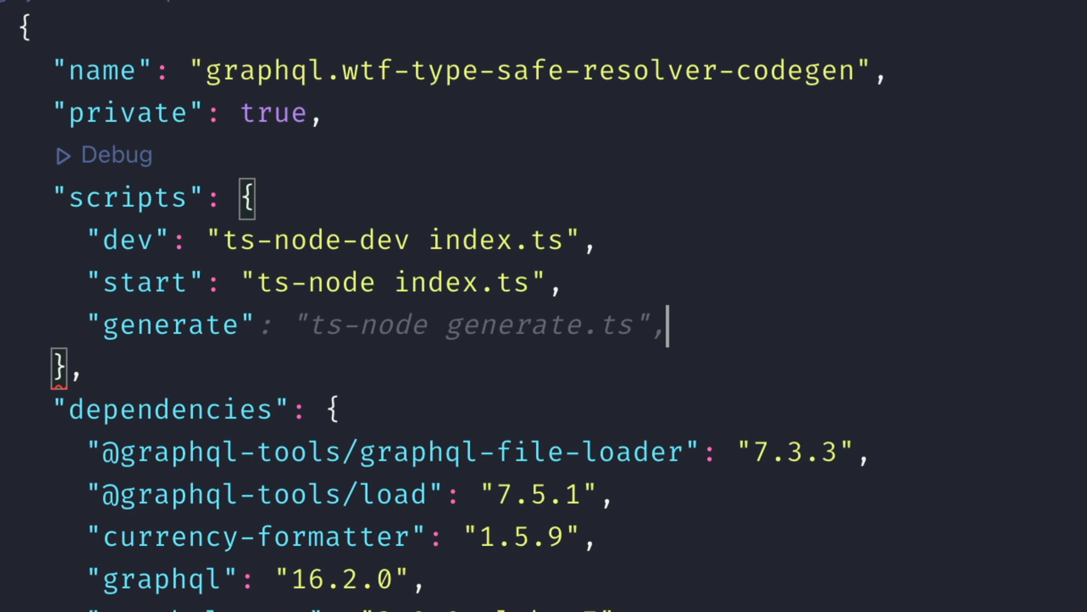
text(graphql)
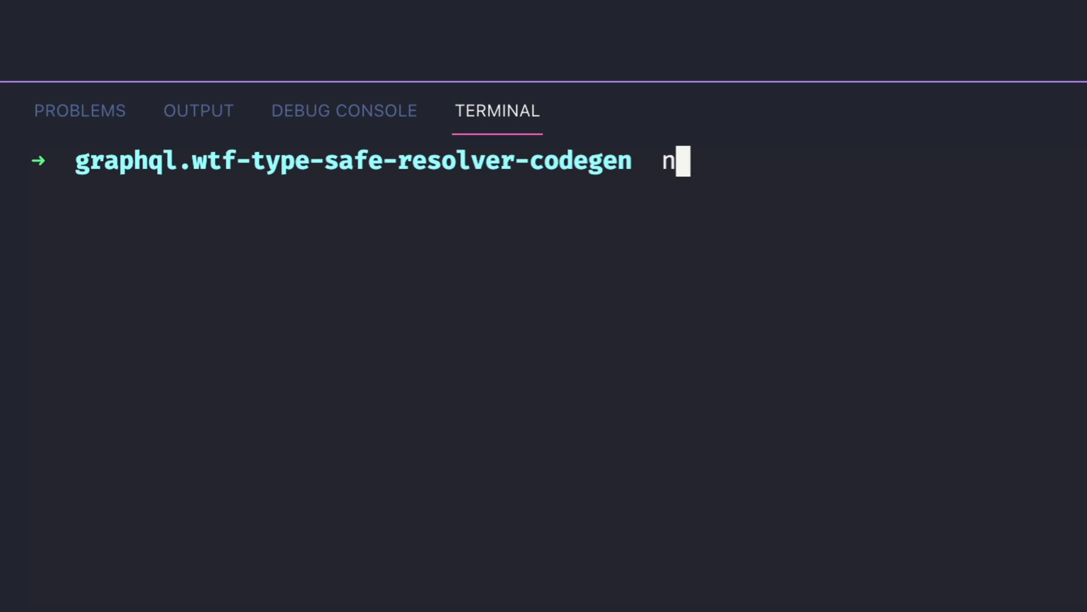
Run npm run generate and review the generated Cart, CartItem, Money, Query and Resolvers types in types.ts.
key(Enter)
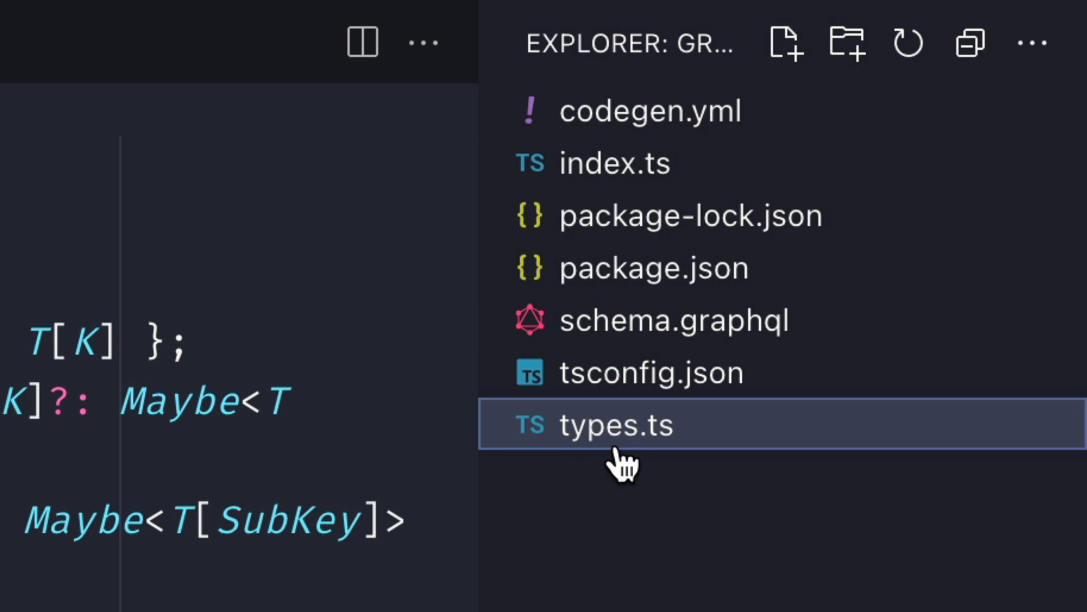
double_click(614, 425)
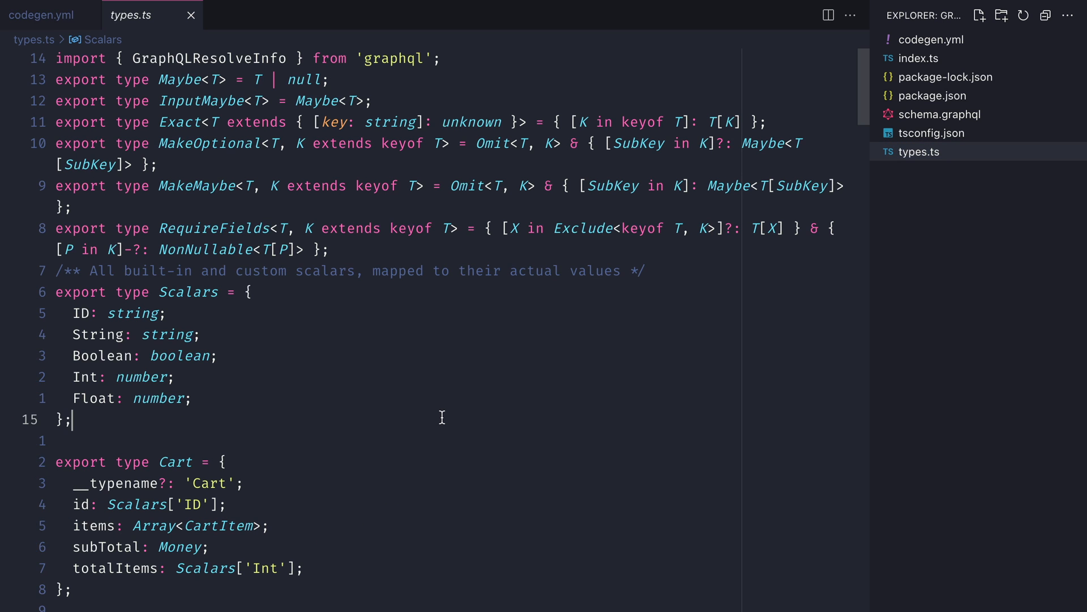
scroll(down, 3)
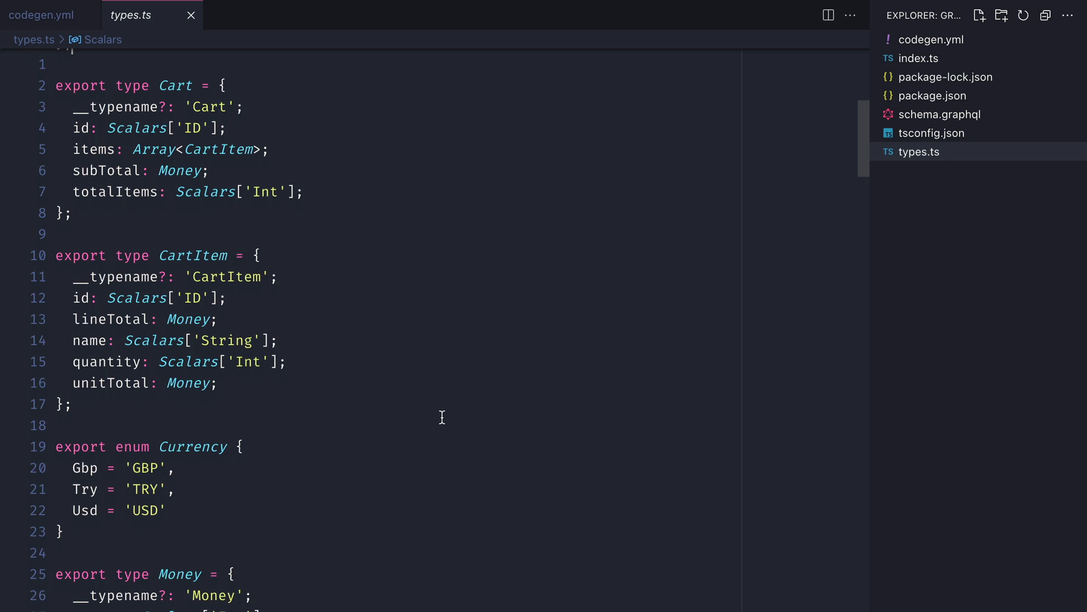
scroll(down, 3)
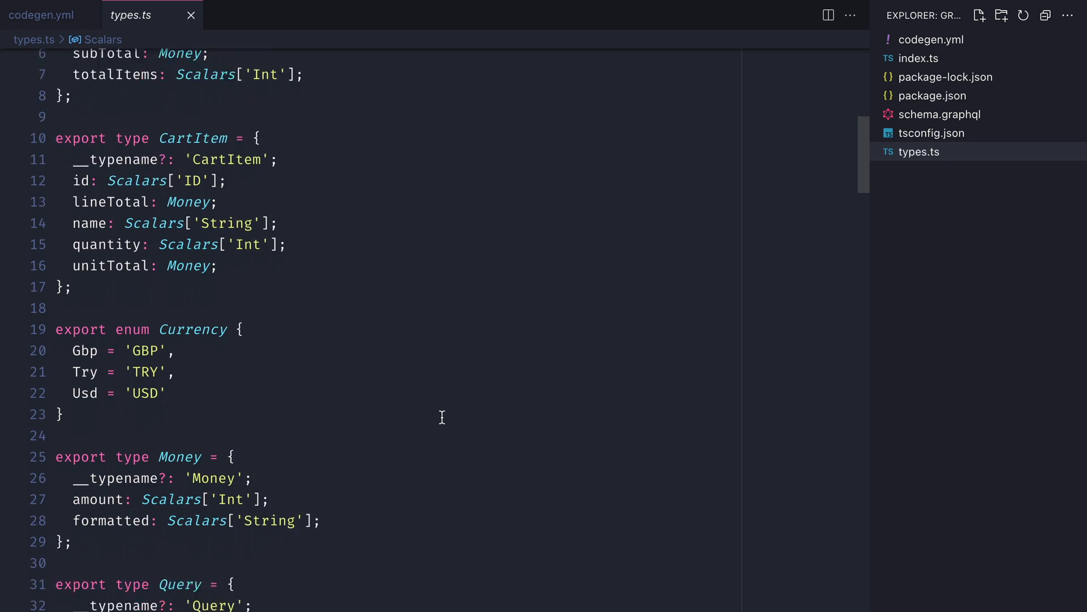
scroll(down, 3)
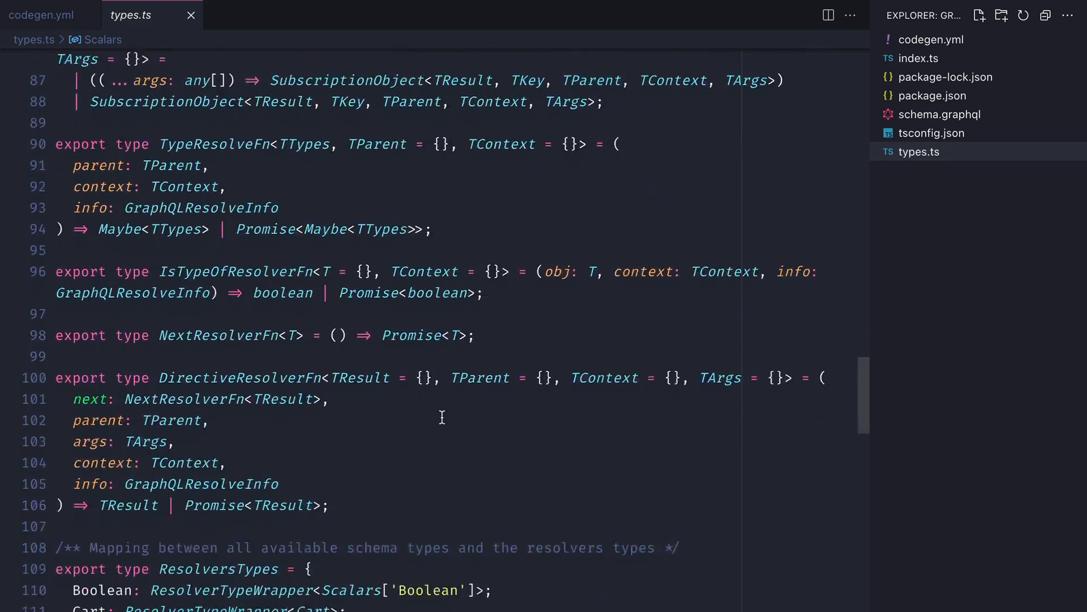
scroll(down, 3)
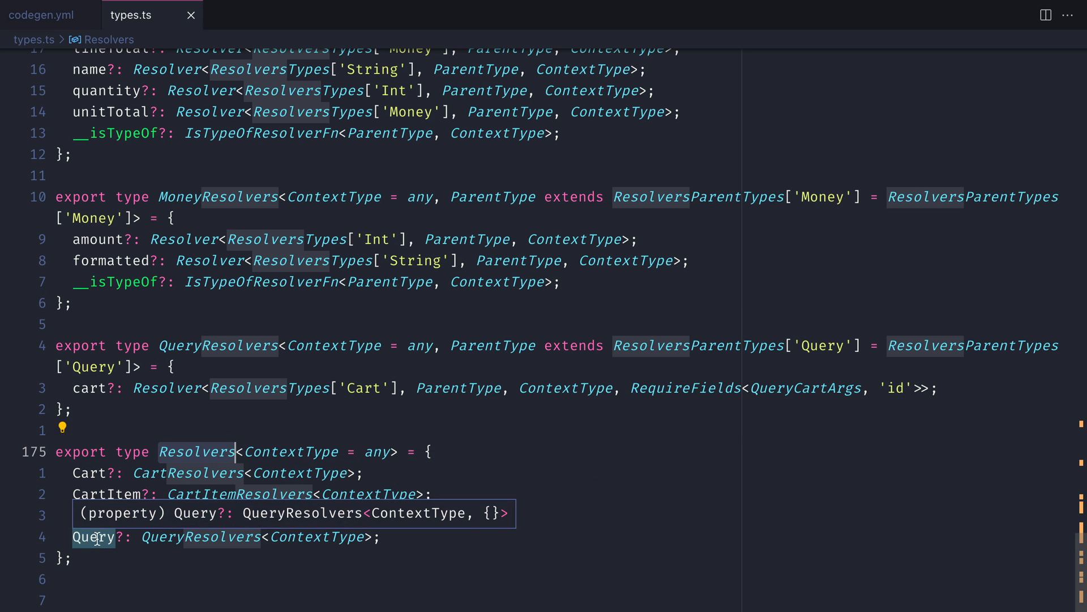
Return to index.ts via the quick file picker.
key(ctrl+p)
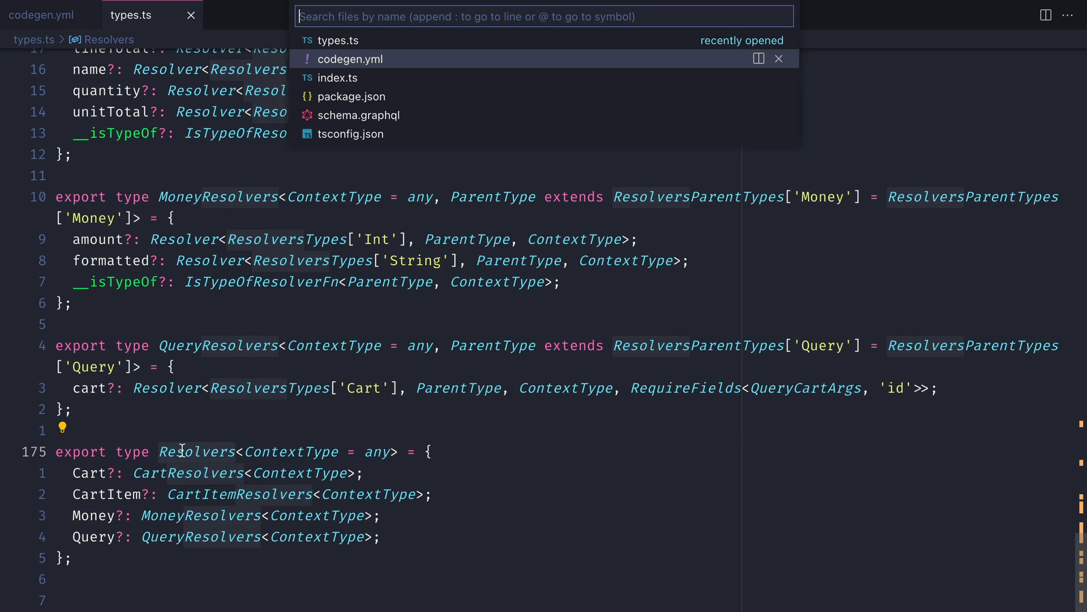
click(338, 78)
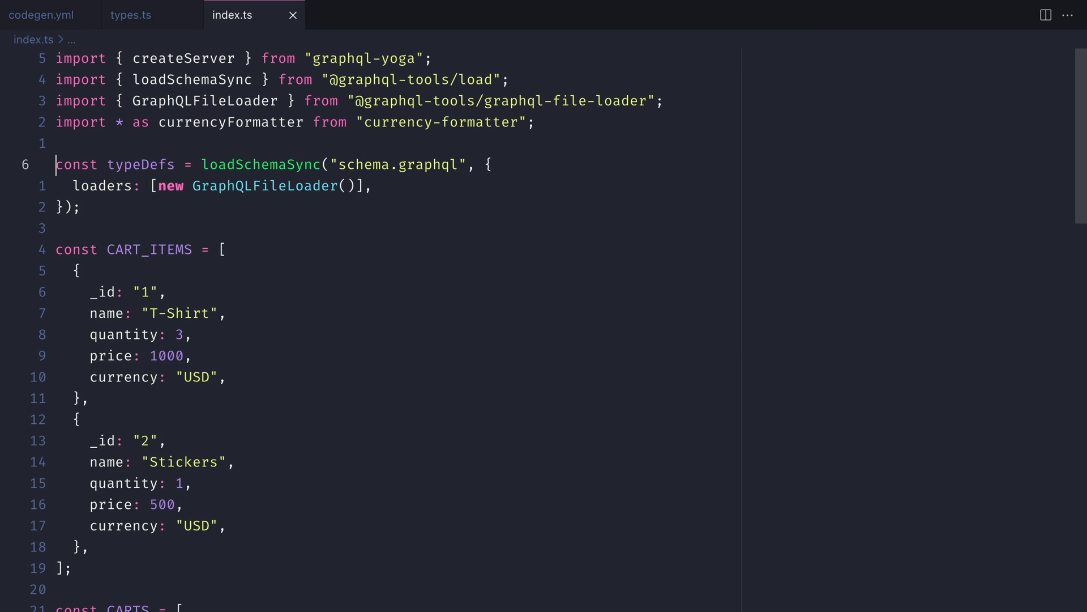
Import the generated Resolvers type into index.ts, annotate resolvers with it and show schema.graphql alongside.
text(import type {Resolvers} from "./generated/resolvers";)
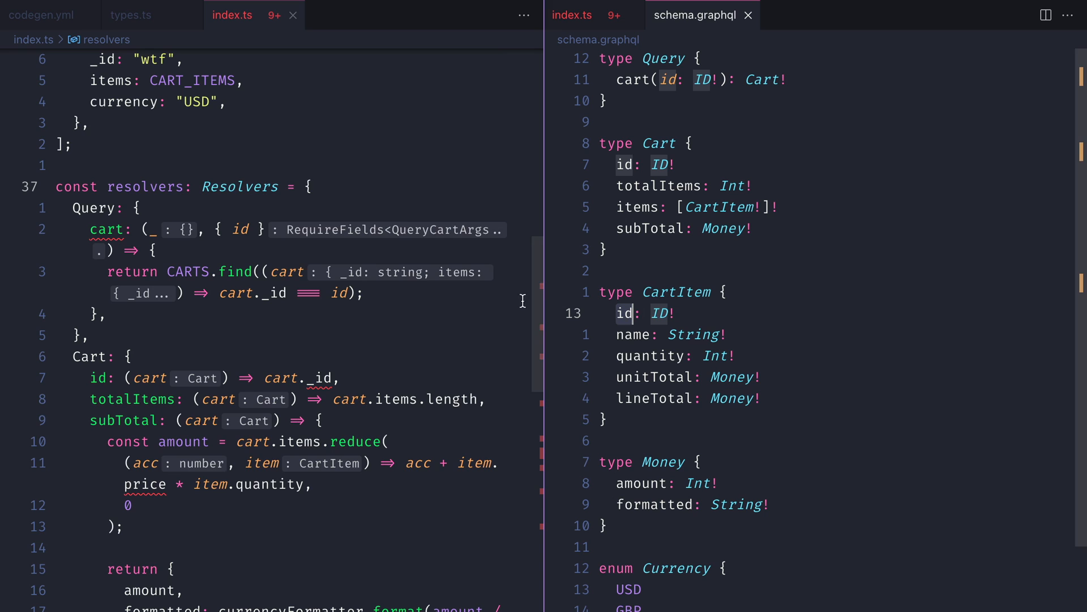
scroll(up, 3)
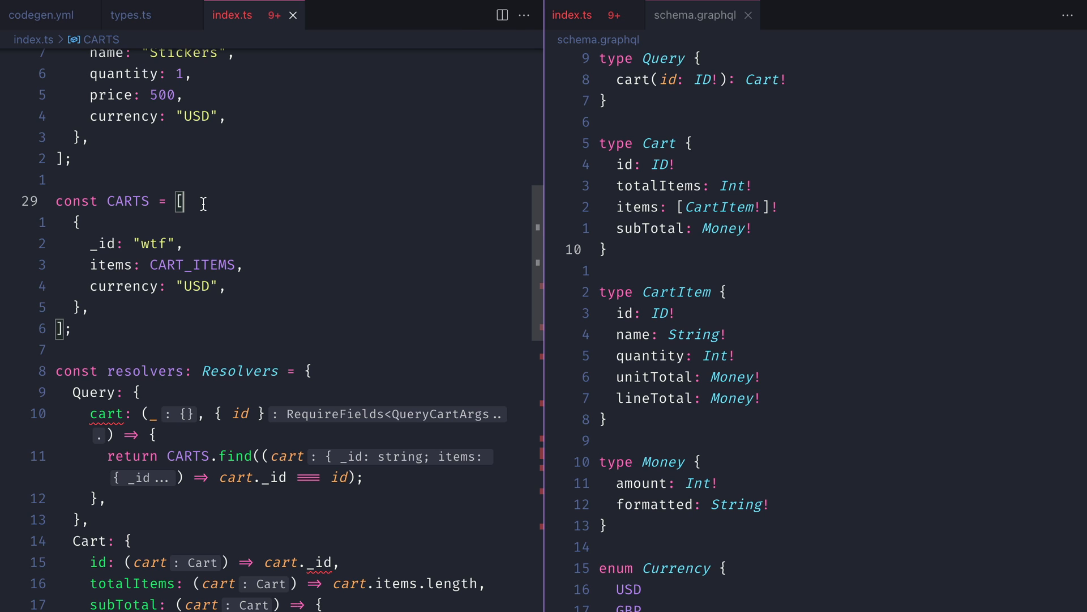
click(1064, 15)
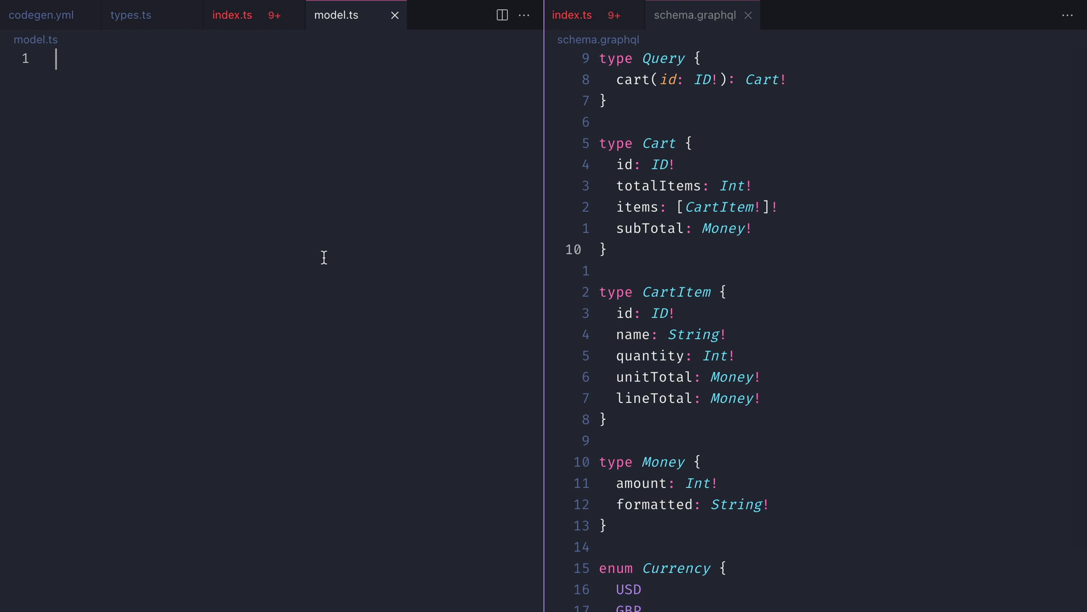
Define the CurrencyCode enum (USD, GBP, TRY) and CartModel/CartItemModel with currency and price: number.
text(export type CartModel = {)
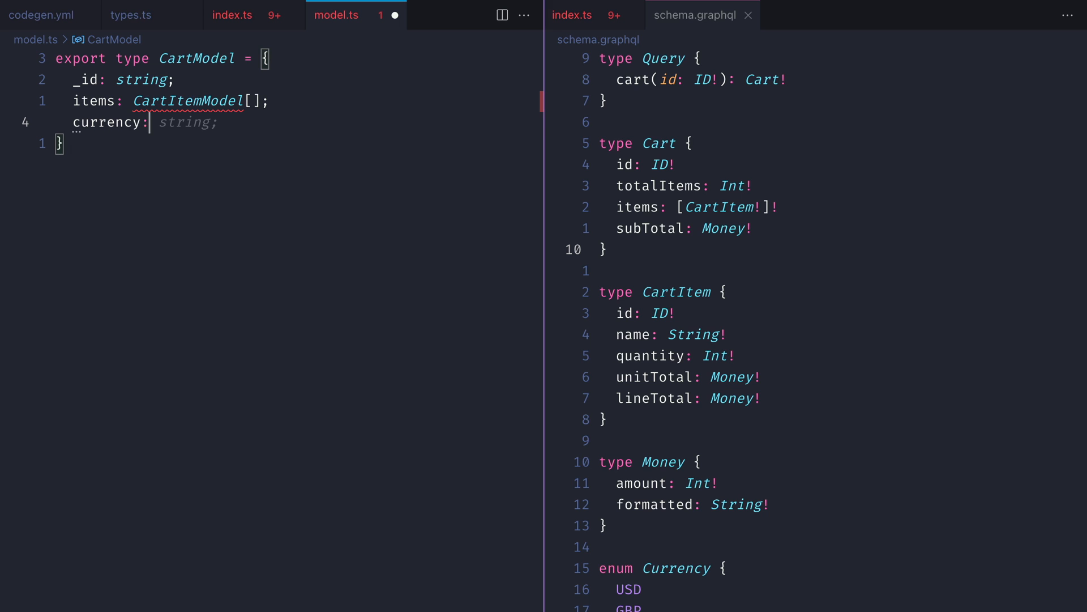
text(CurrencyCode)
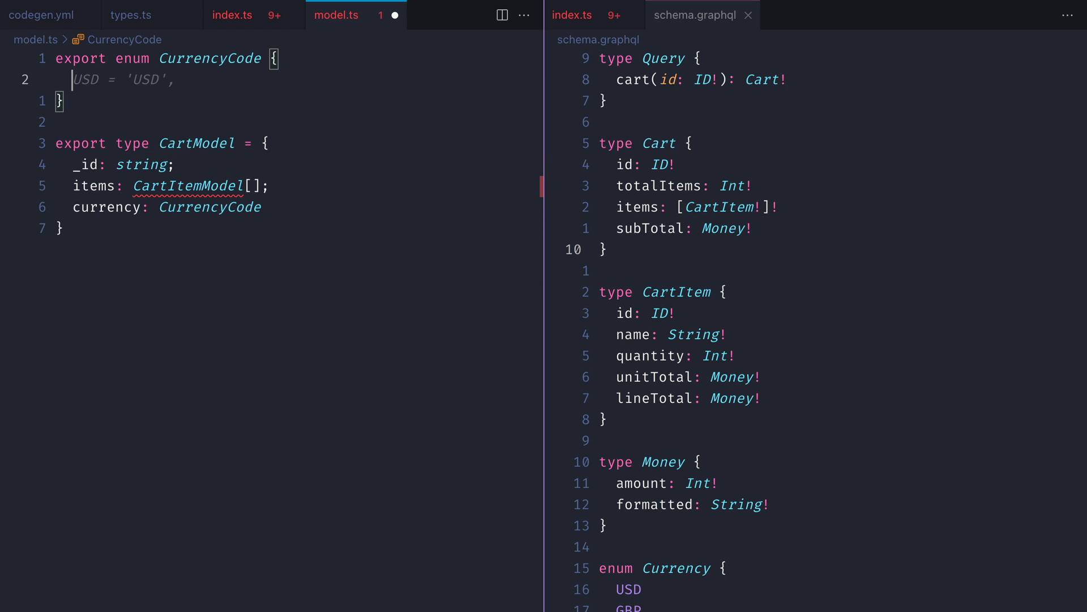
text(GBP = 'GBP',)
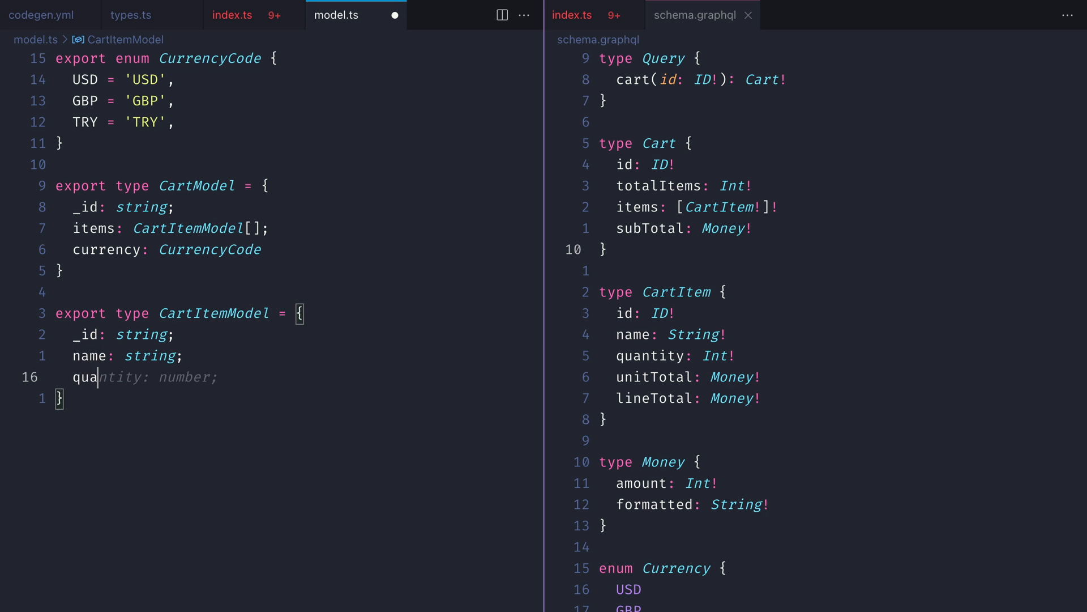
text(curren)
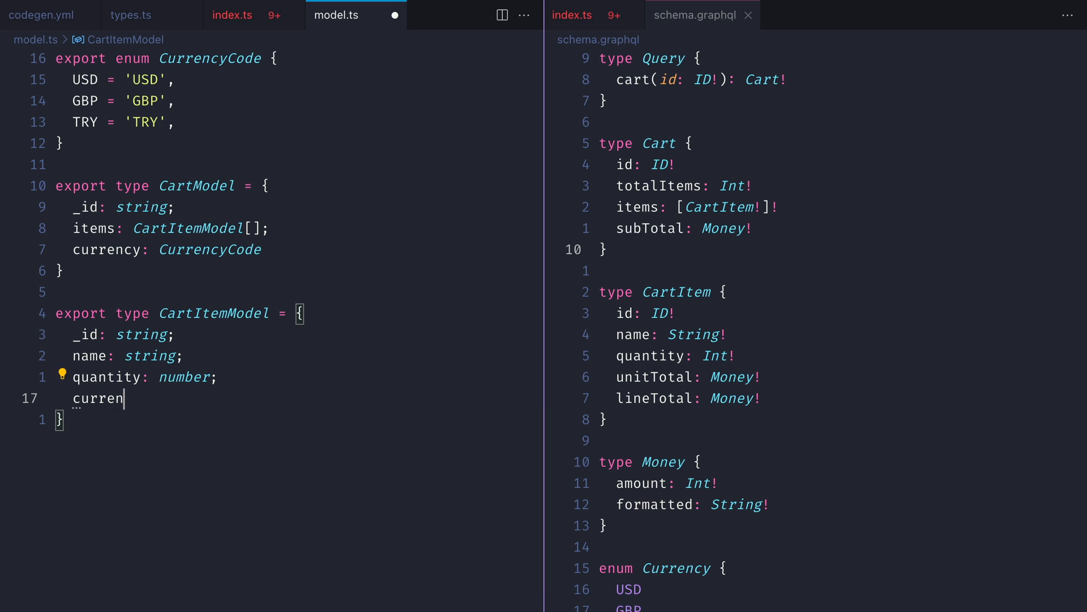
text(price: number;)
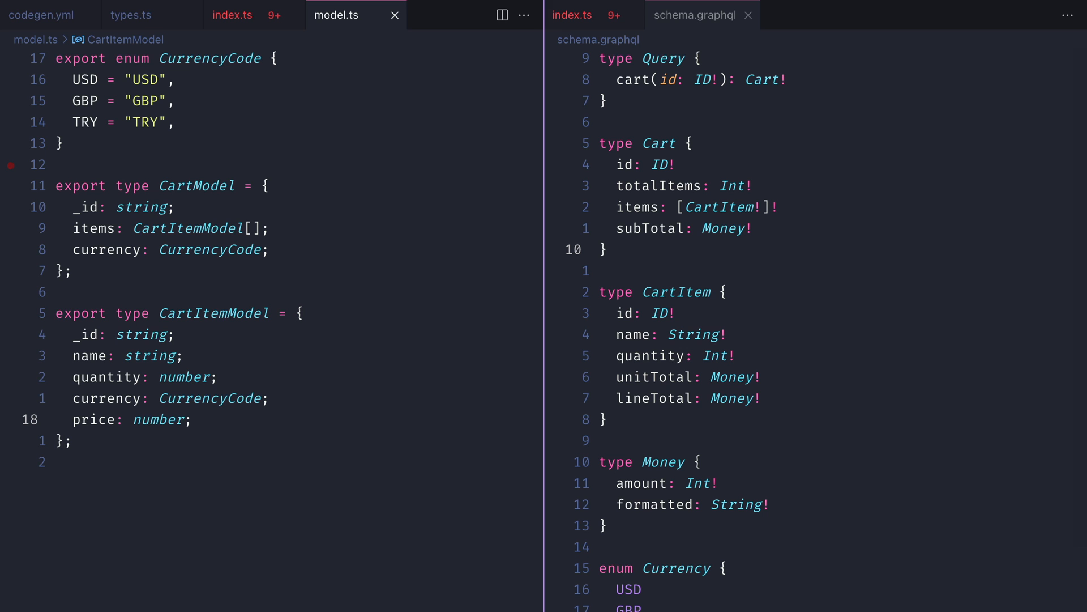
Import the model types into index.ts and annotate CART_ITEMS as CartItemModel[], adding CurrencyCode to the import.
click(572, 15)
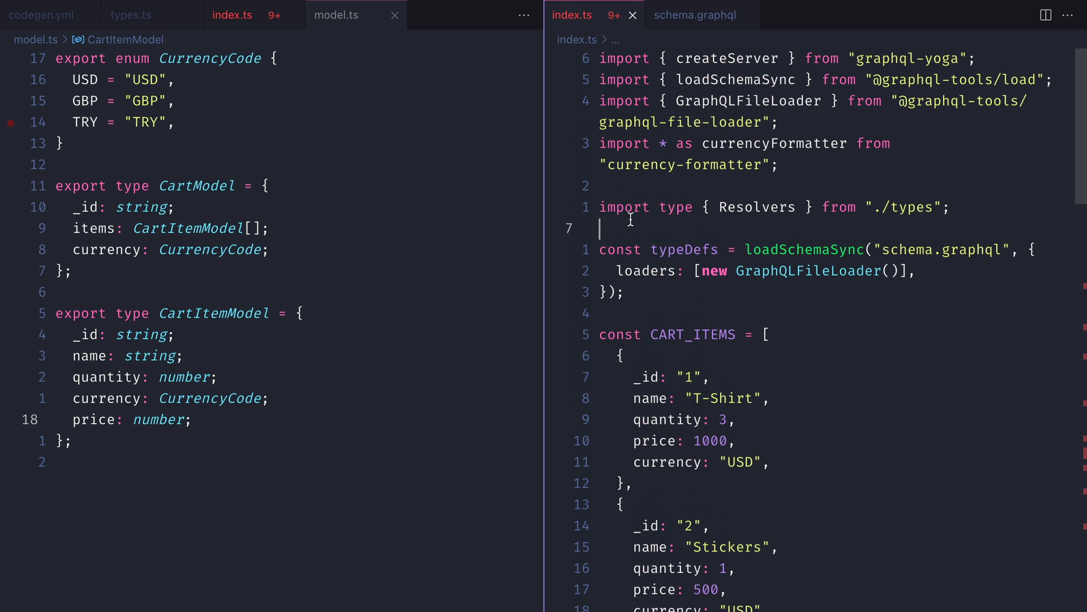
text(import type {CartModel, CartItemModel} from "./model";)
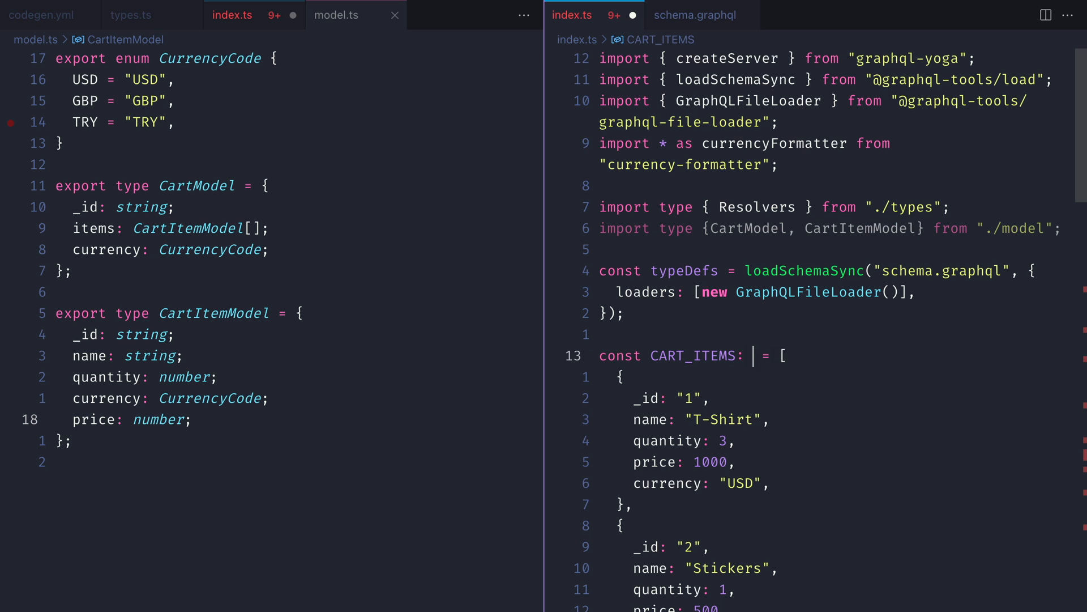
text(CartItemModel[])
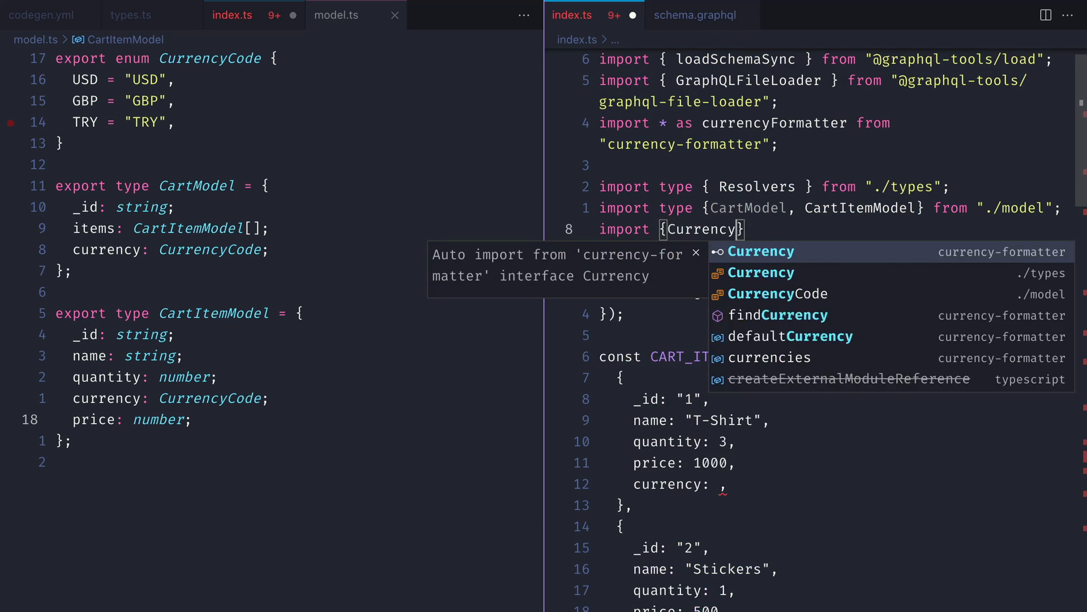
click(778, 294)
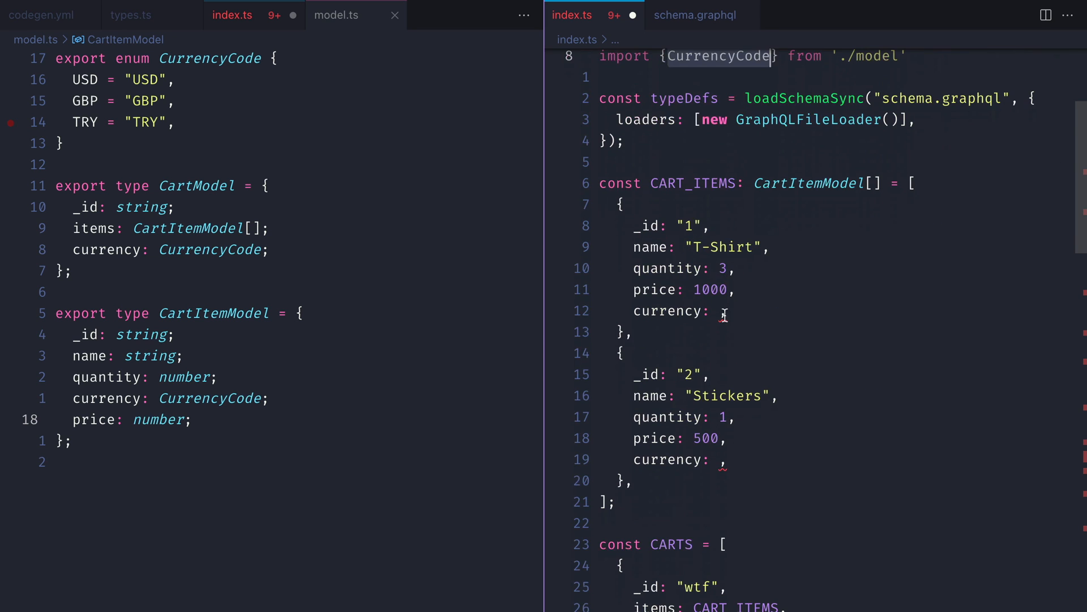
Type CARTS as CartModel[] and set item currencies to CurrencyCode.USD.
text(CurrencyCode.USD)
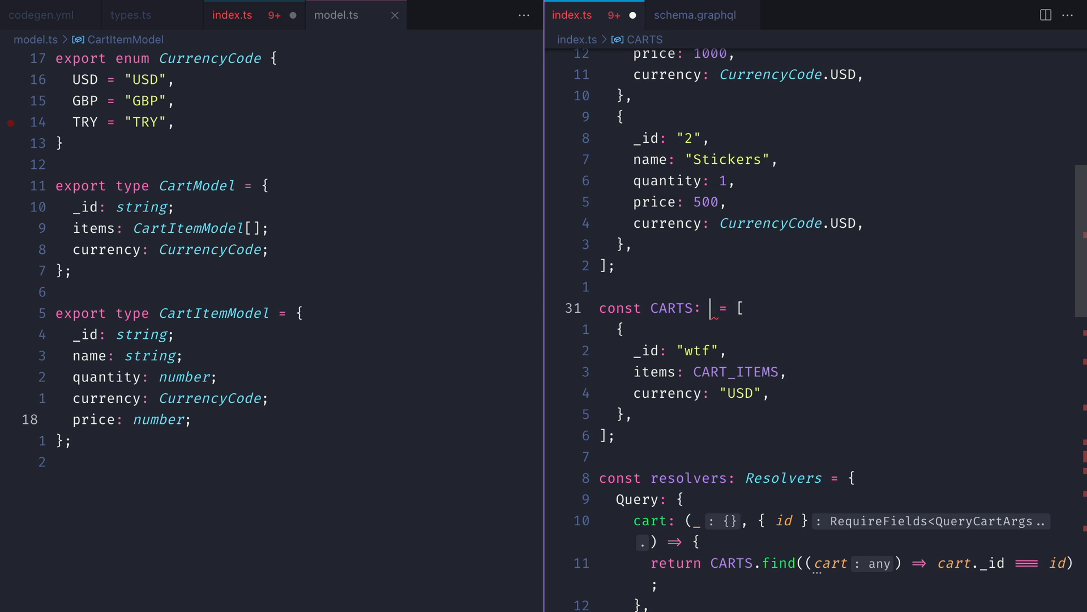
text(CartModel[])
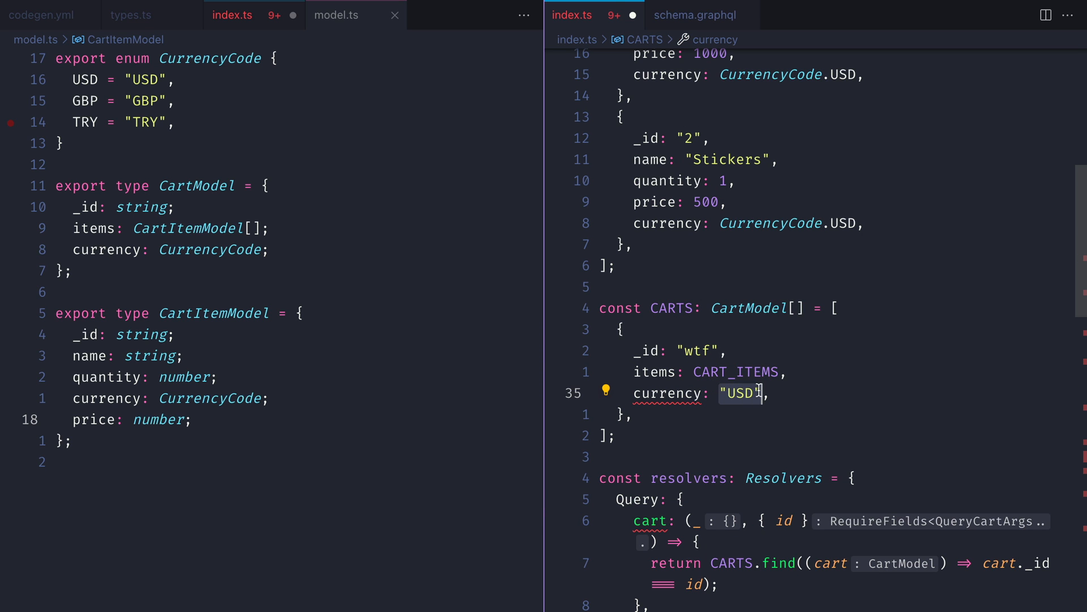
text(CurrencyCode.)
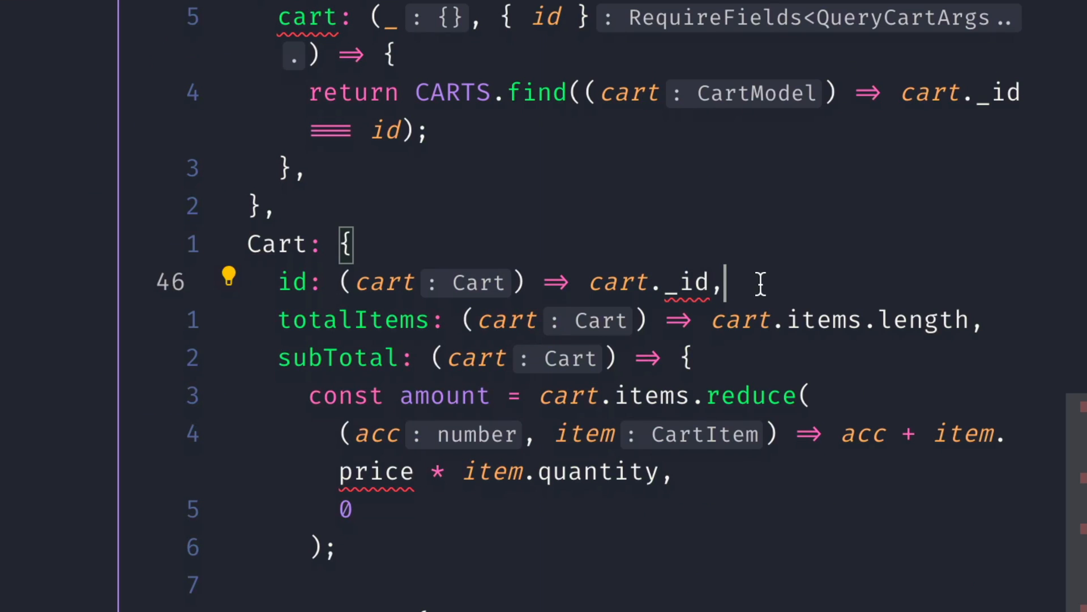
mouse_move(616, 282)
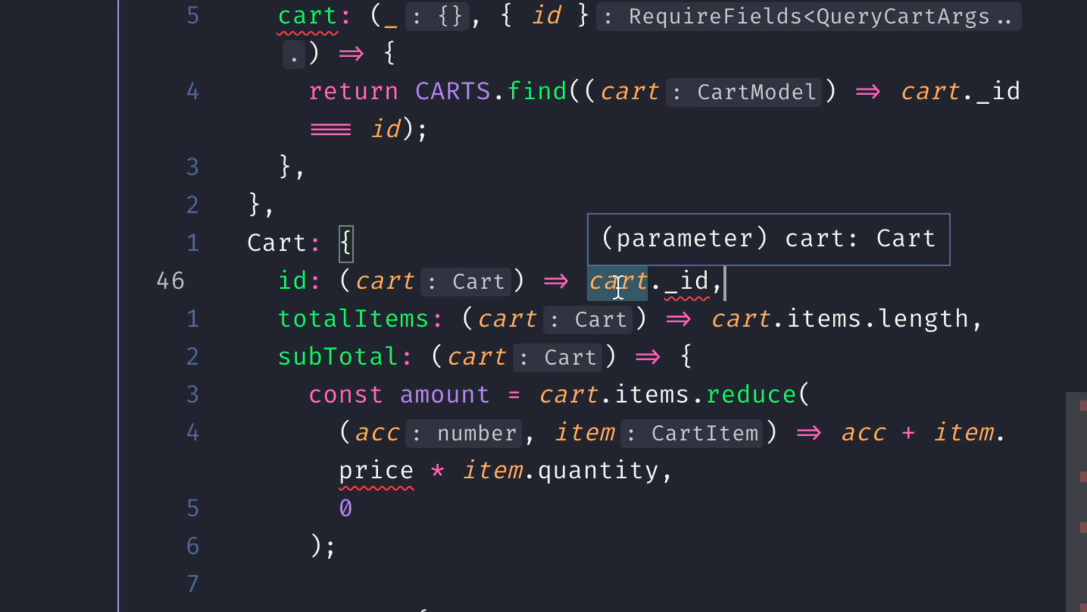
Add config mappers Cart: ./model#CartModel, CartItem: ./model#CartItemModel and Currency: ./model#CurrencyCode.
click(72, 28)
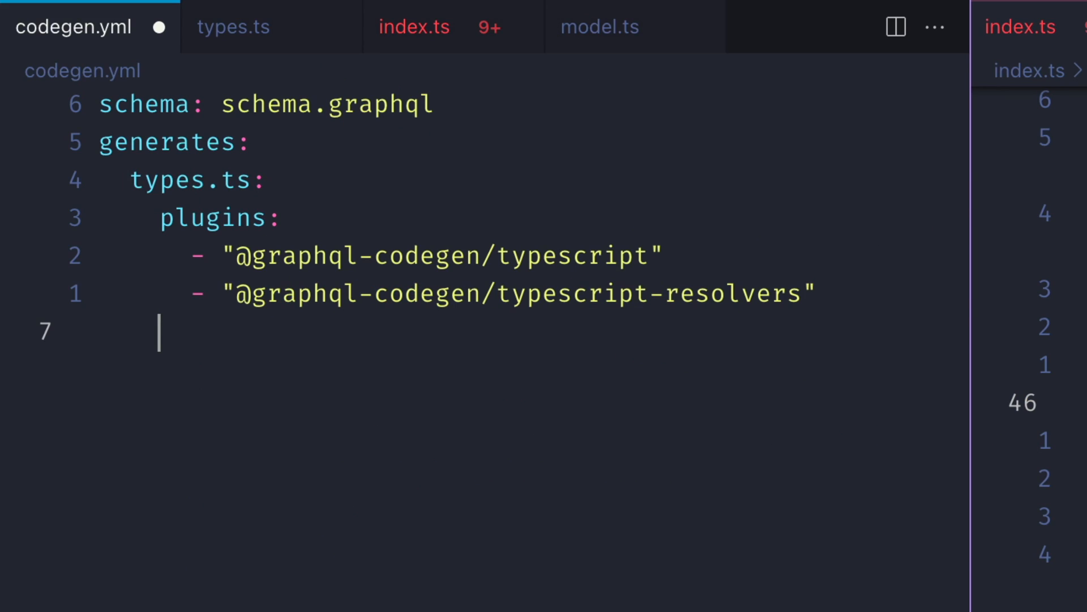
text(con)
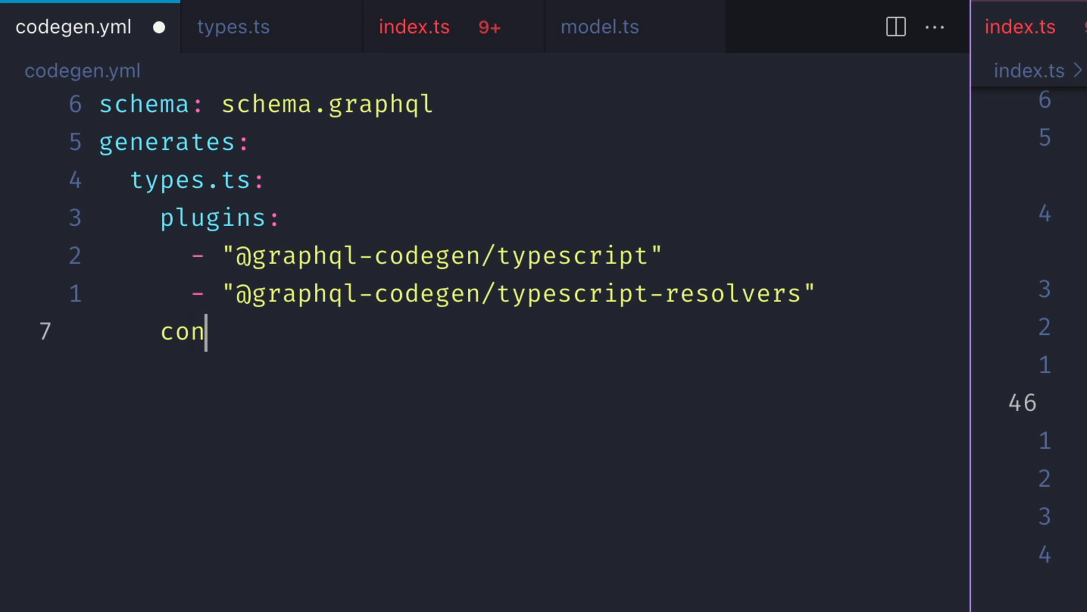
text(fig:)
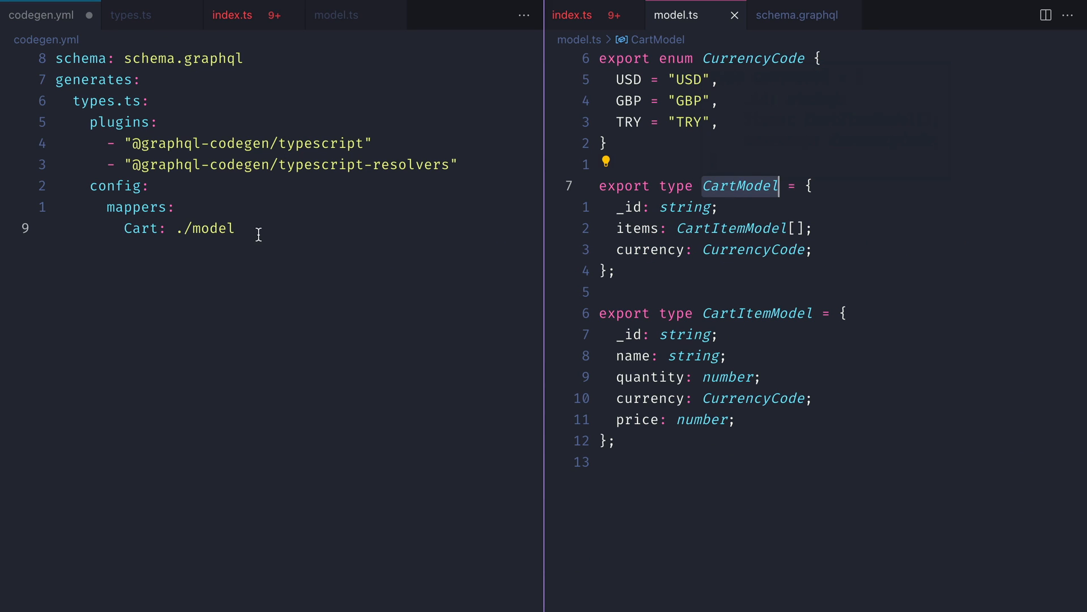
text(#CartModel)
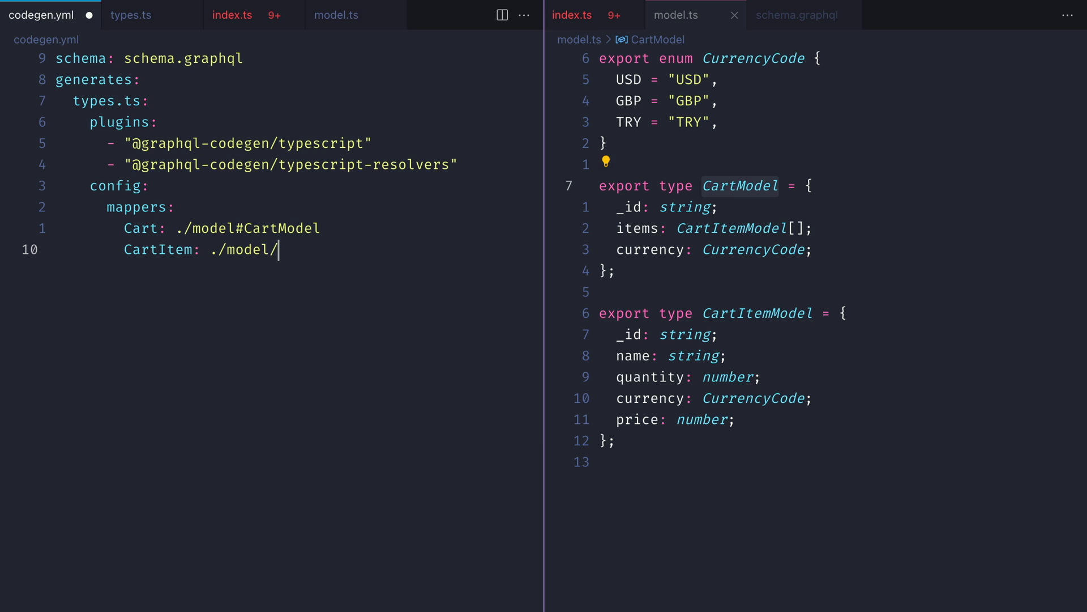
text(#CartItemModel)
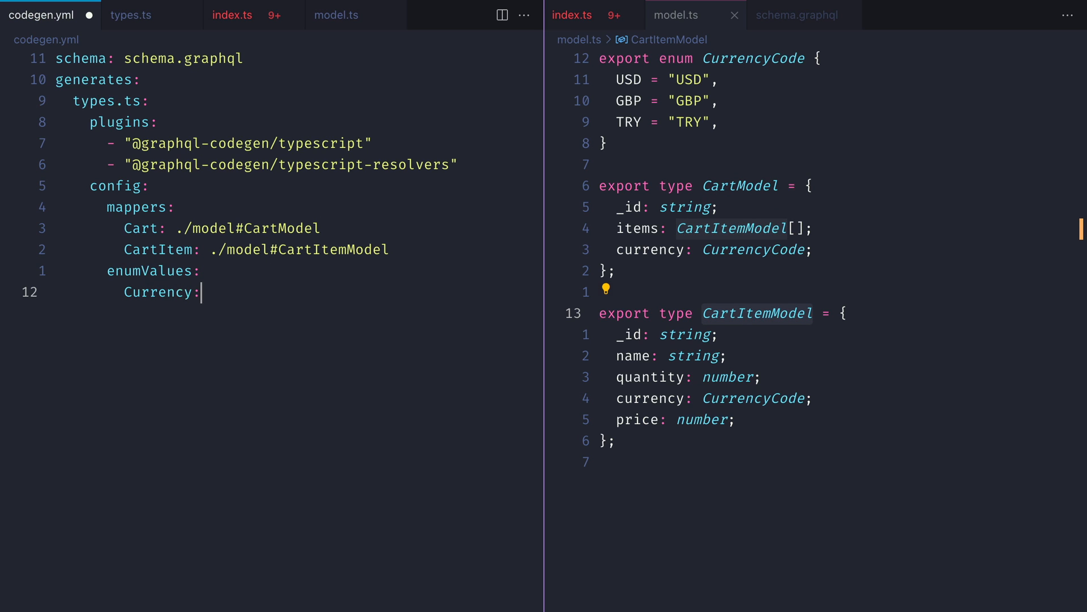
text(./model#CurrencyCode)
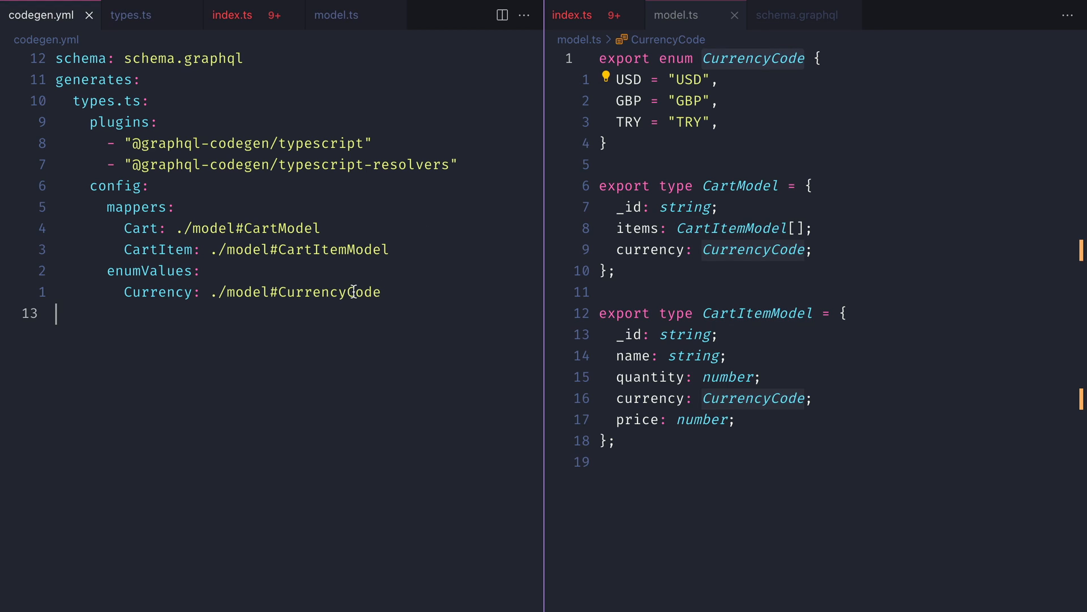
Regenerate the types with npm run generate.
text(npm run gener)
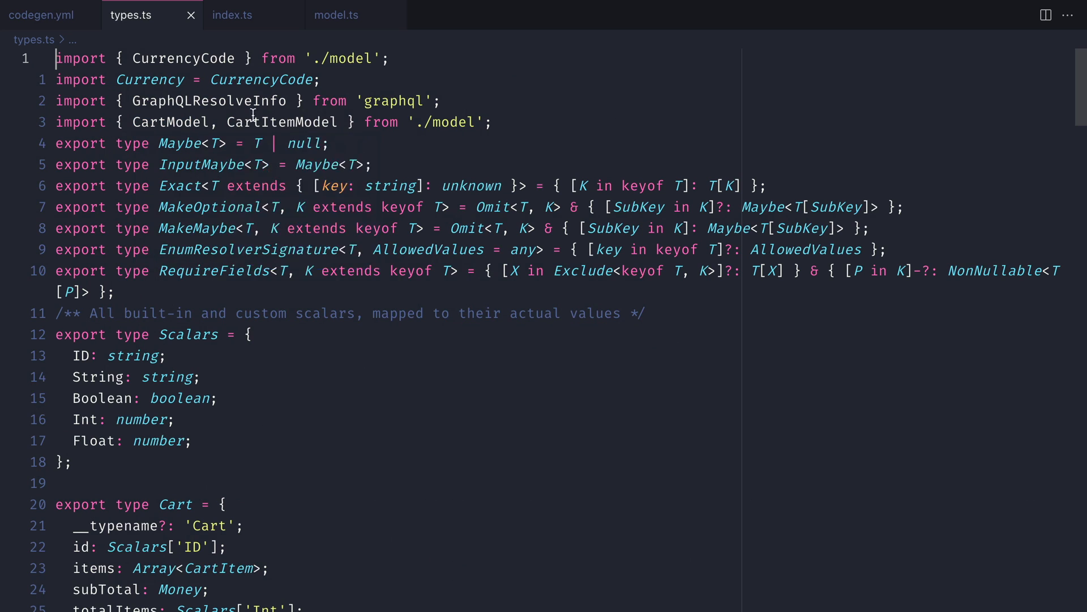
Check in generated types.ts that ResolversTypes maps Cart to CartModel.
scroll(down, 3)
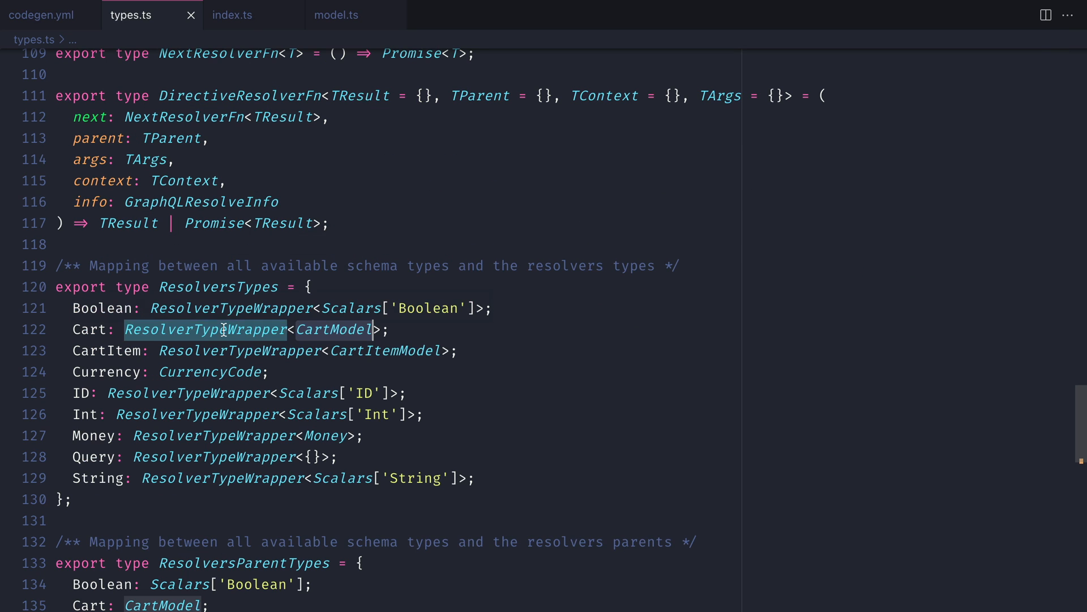
click(232, 15)
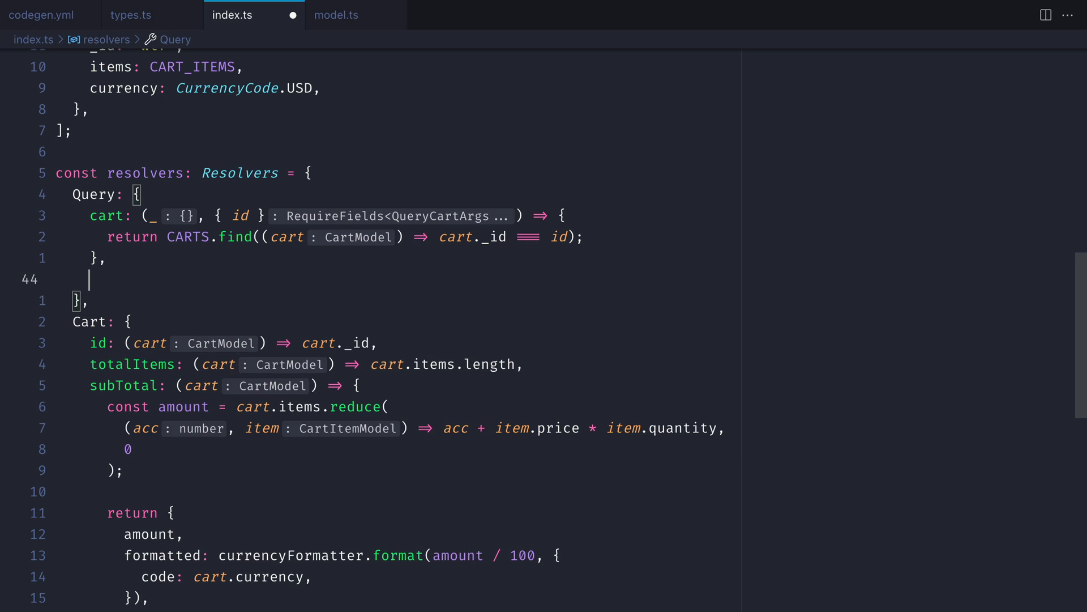
Add an empty product: () => {} resolver stub under Query in index.ts.
text(product:)
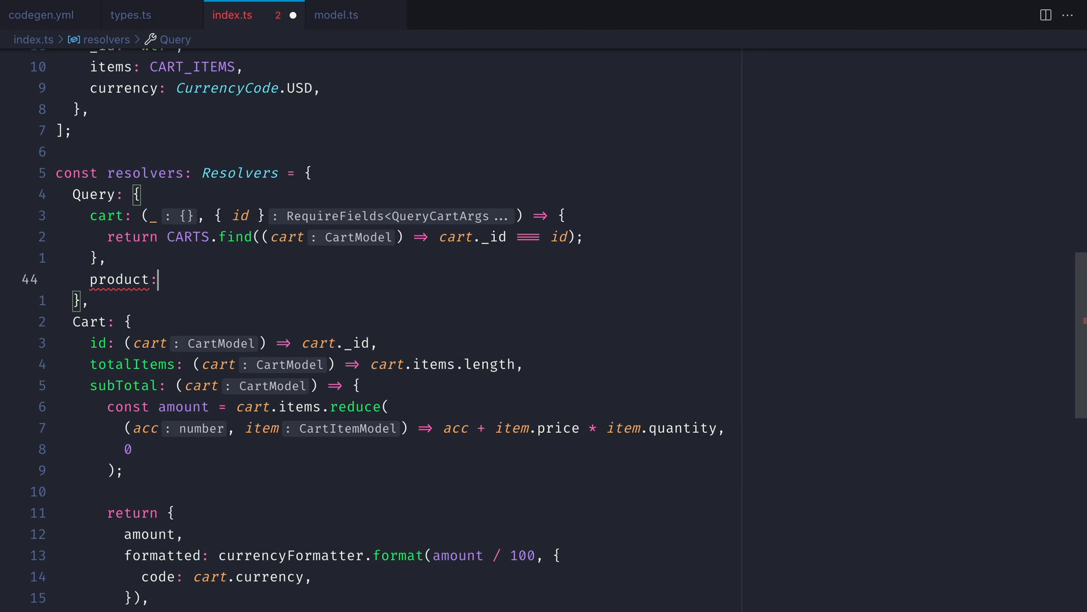
text(() => {})
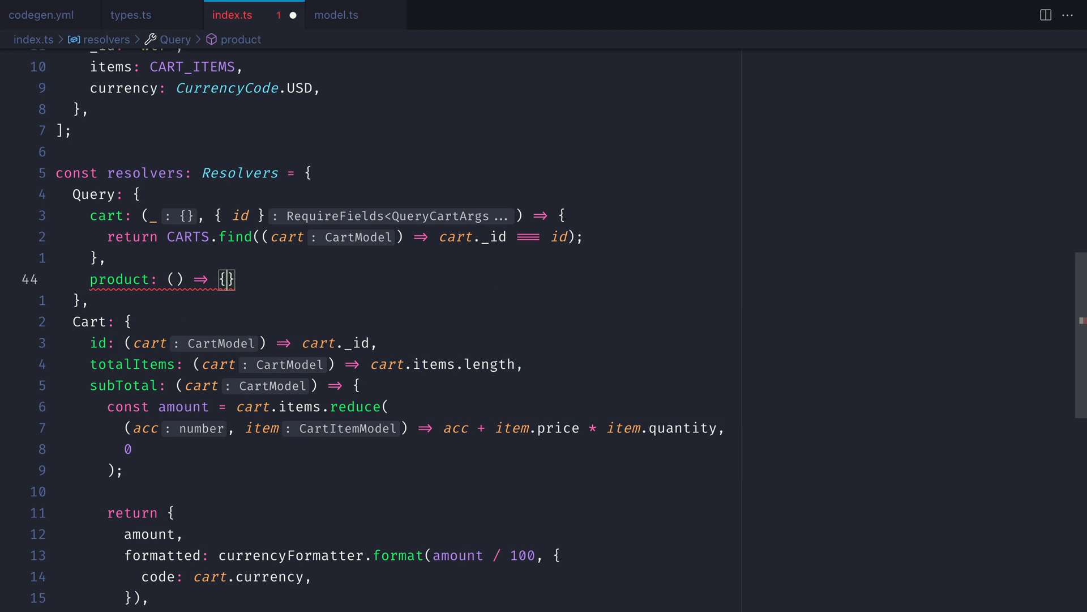
mouse_move(122, 278)
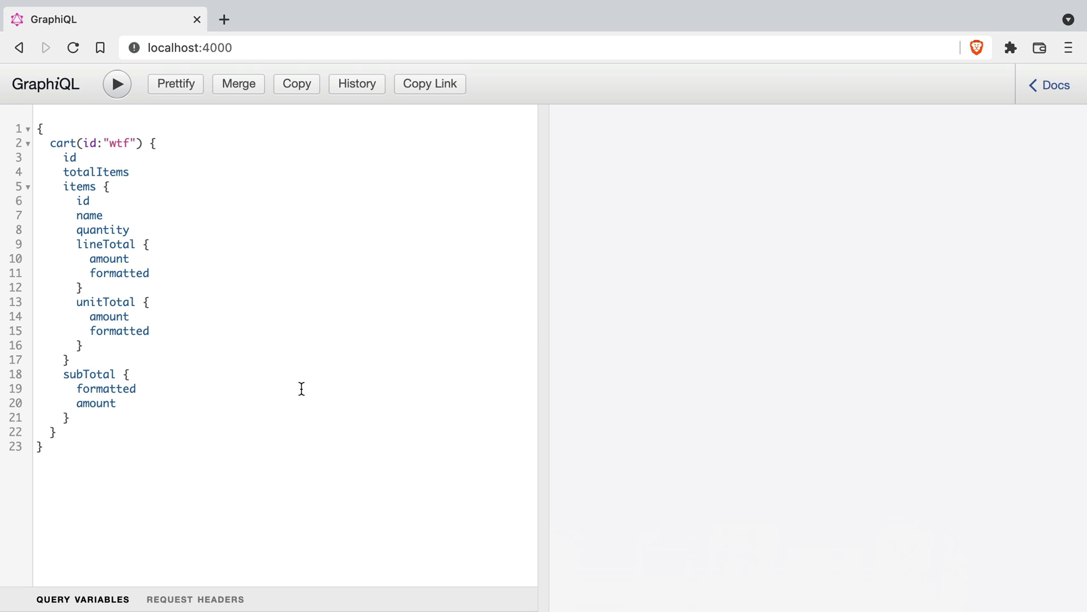
Run the cart query for id wtf, returning T-Shirt and Stickers items with formatted totals.
click(117, 84)
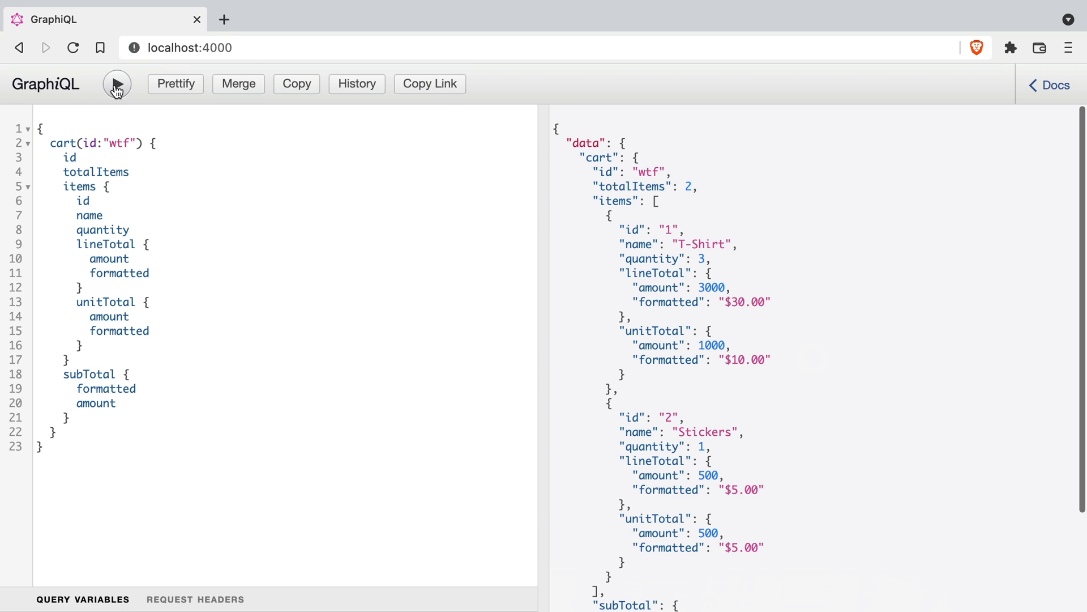